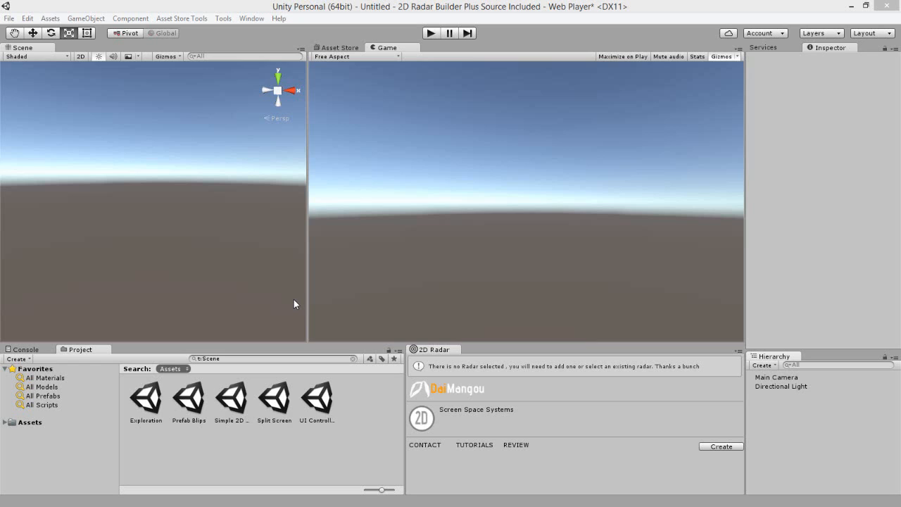
mouse_move(295, 316)
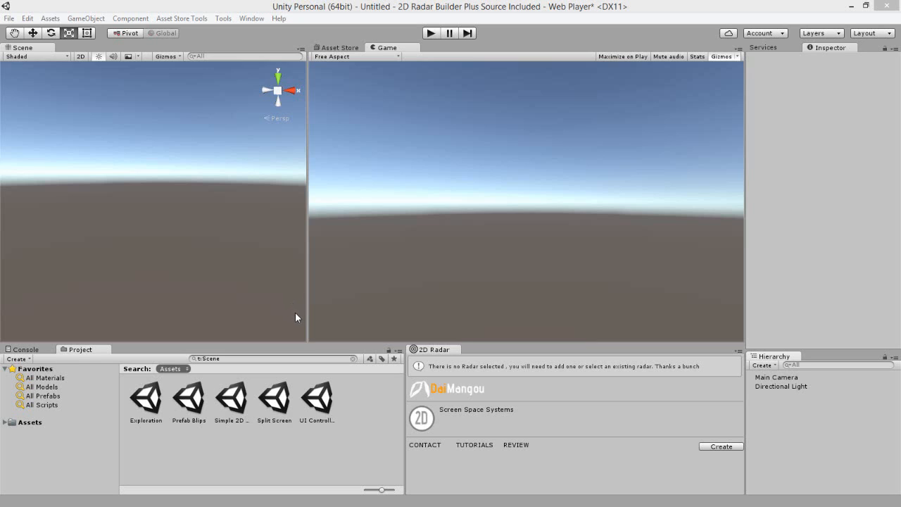
mouse_move(355, 365)
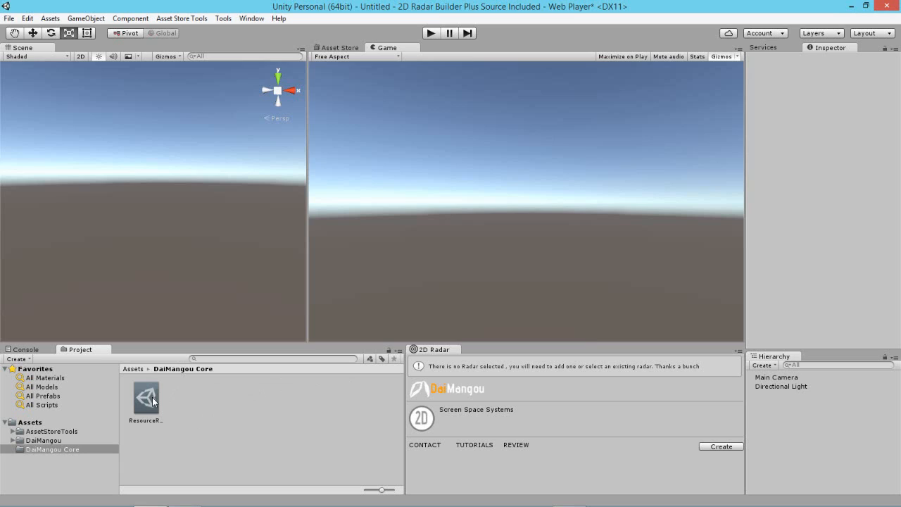
mouse_move(188, 407)
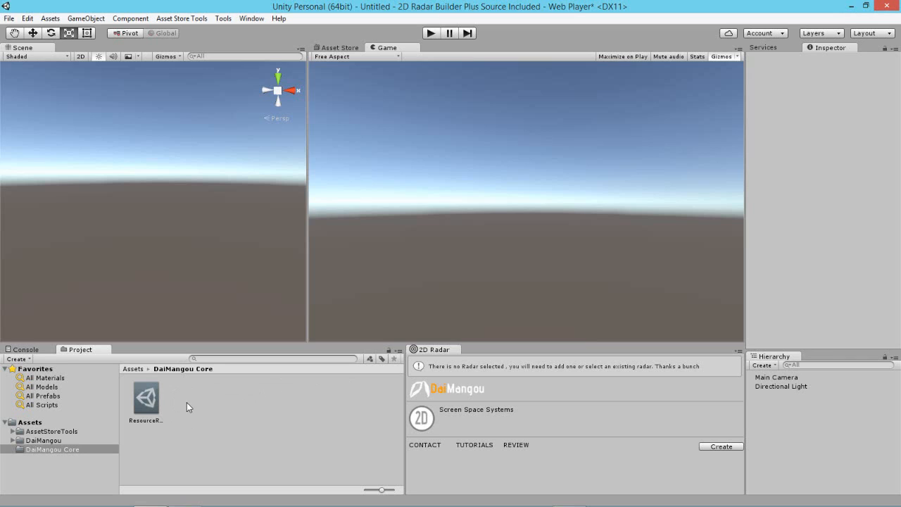
- Select the ResourceRoot asset in DaiMangou Core to view its do-not-delete note in the Inspector
click(145, 400)
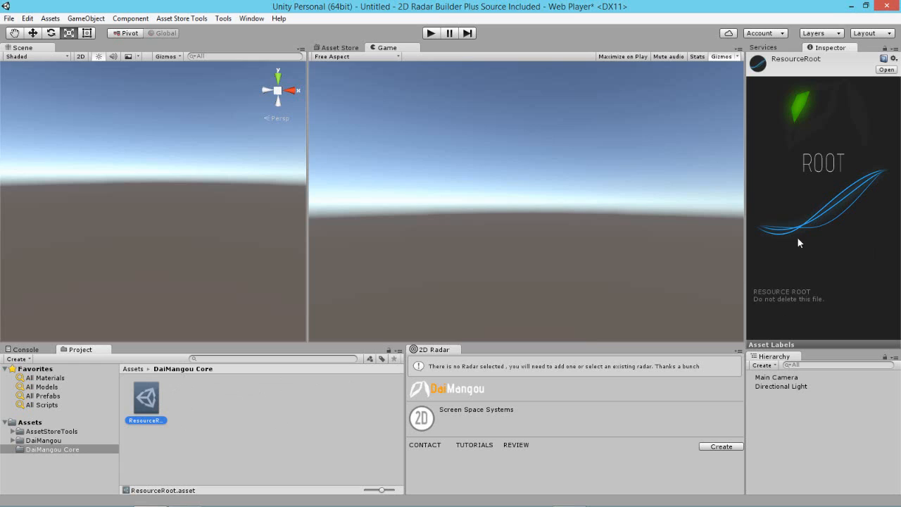
mouse_move(232, 389)
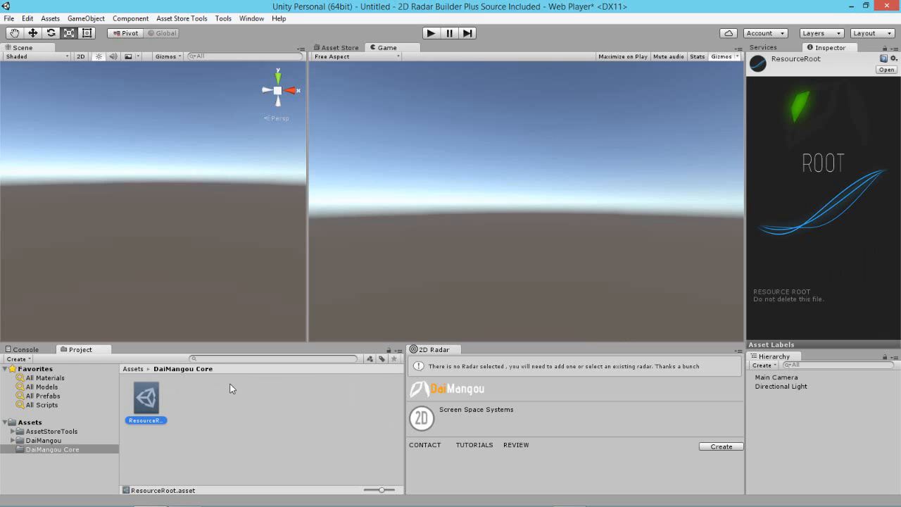
mouse_move(181, 369)
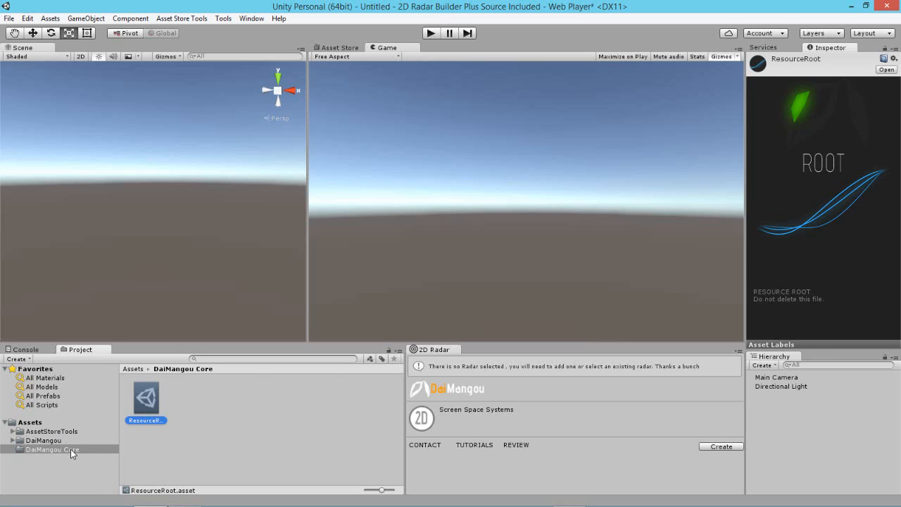
mouse_move(228, 441)
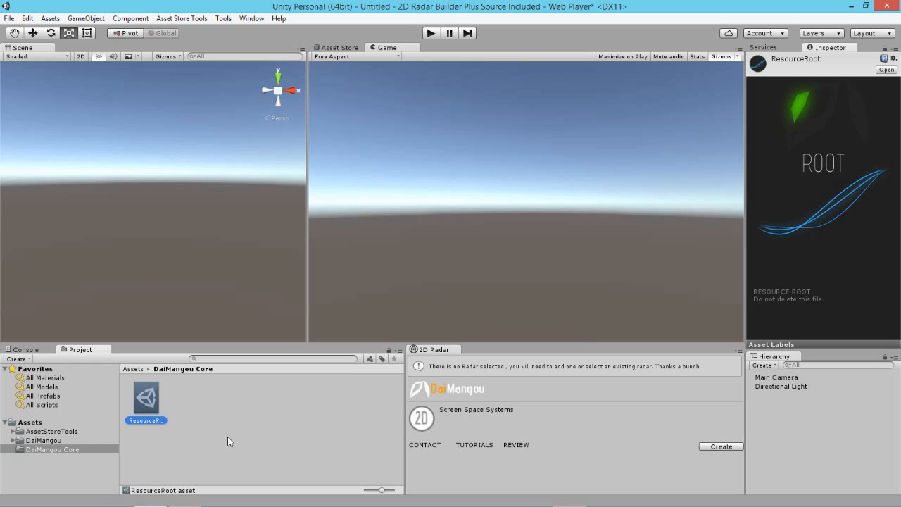
mouse_move(666, 217)
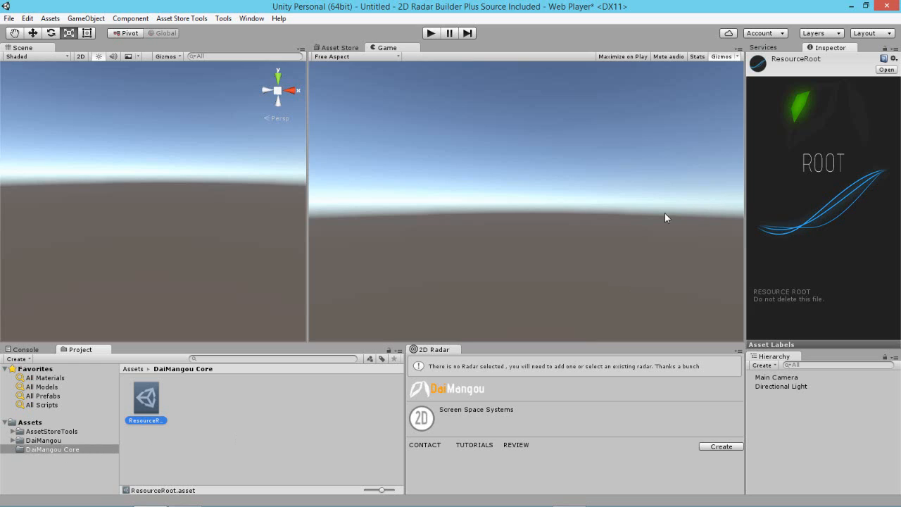
mouse_move(561, 282)
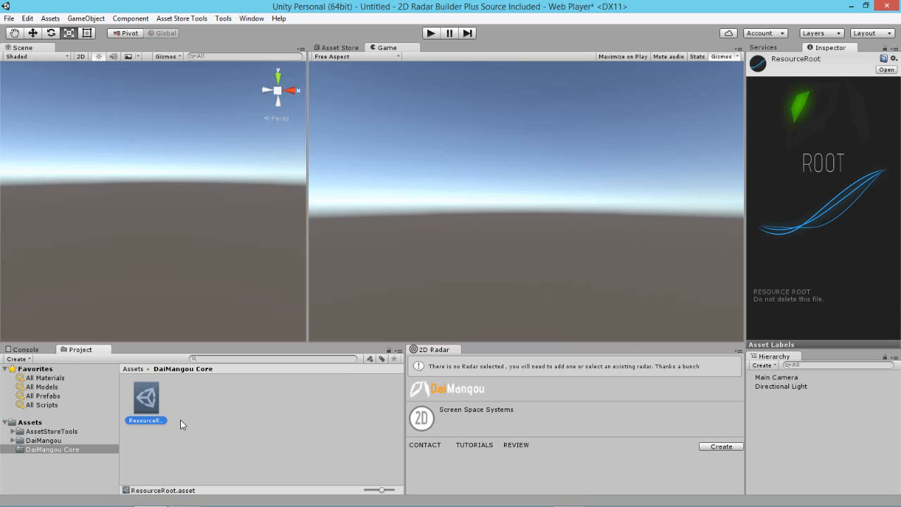
mouse_move(206, 440)
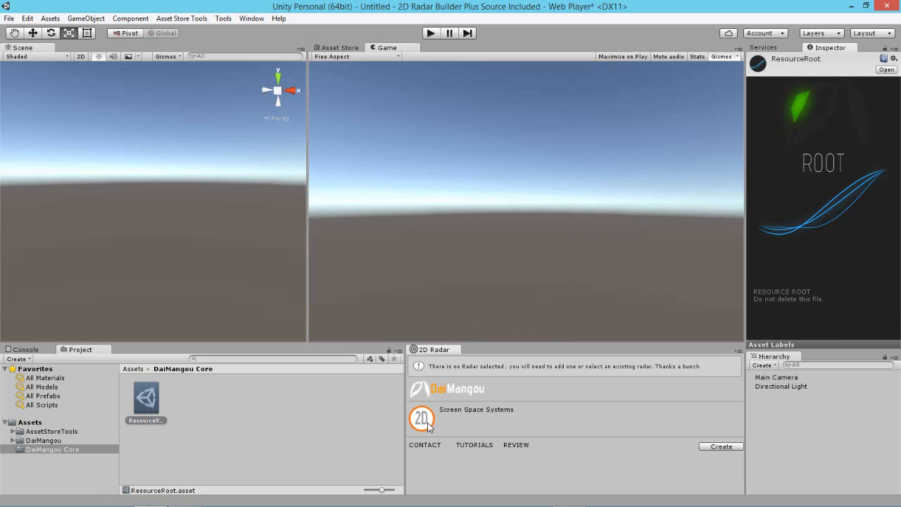
- Create a new 2D Radar and replace DefaultRadarSprite's image with the plain circle RadarSprite
click(722, 447)
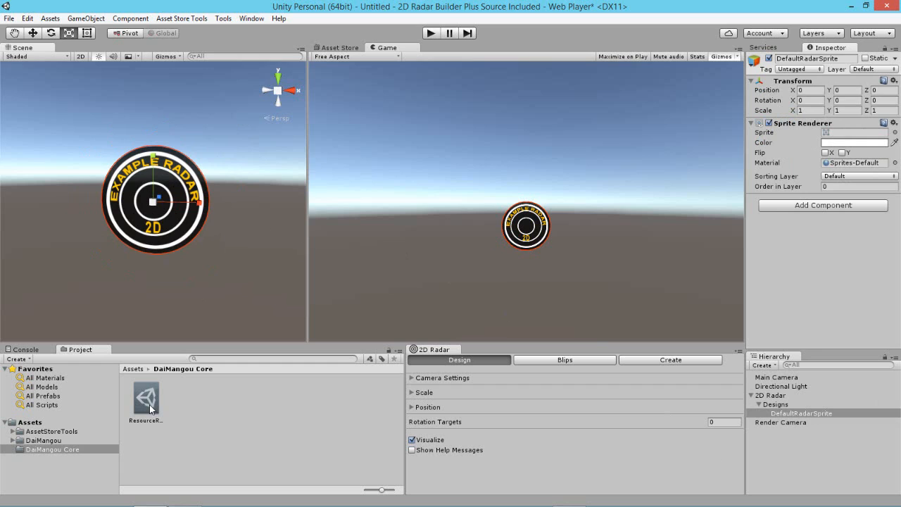
mouse_move(162, 402)
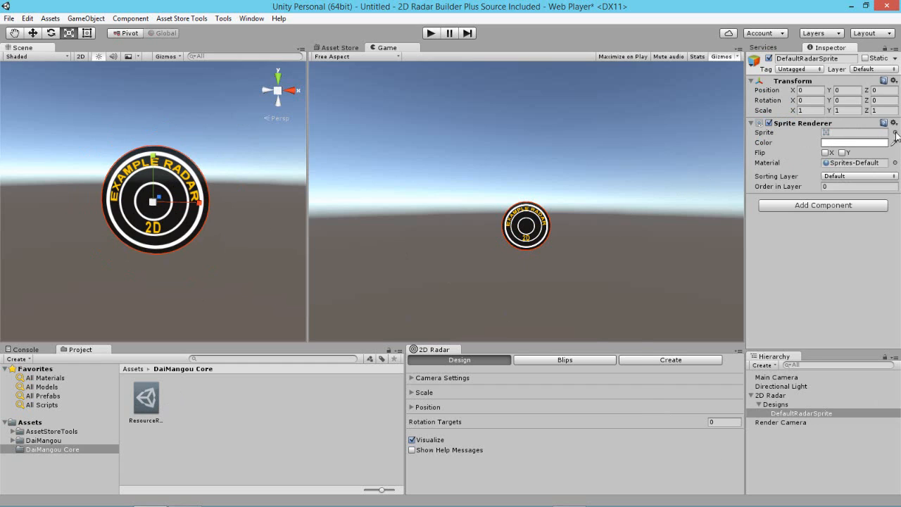
click(890, 132)
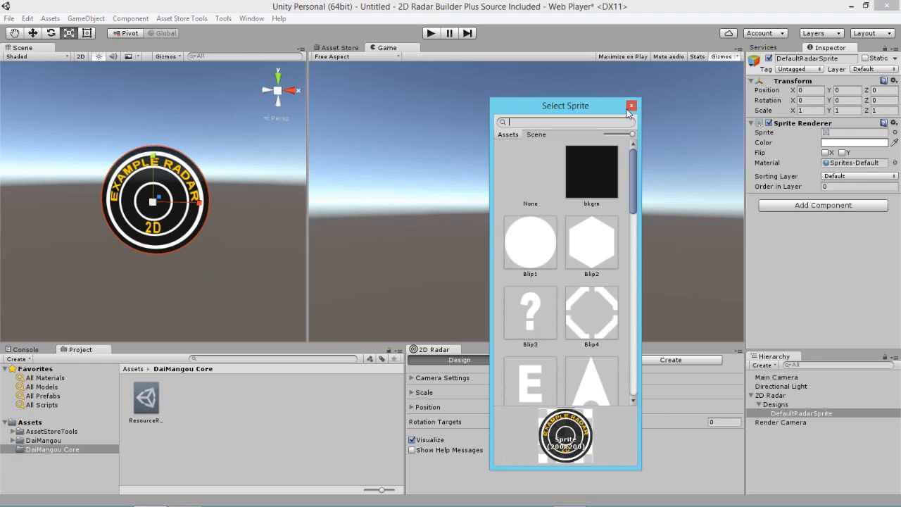
scroll(down, 3)
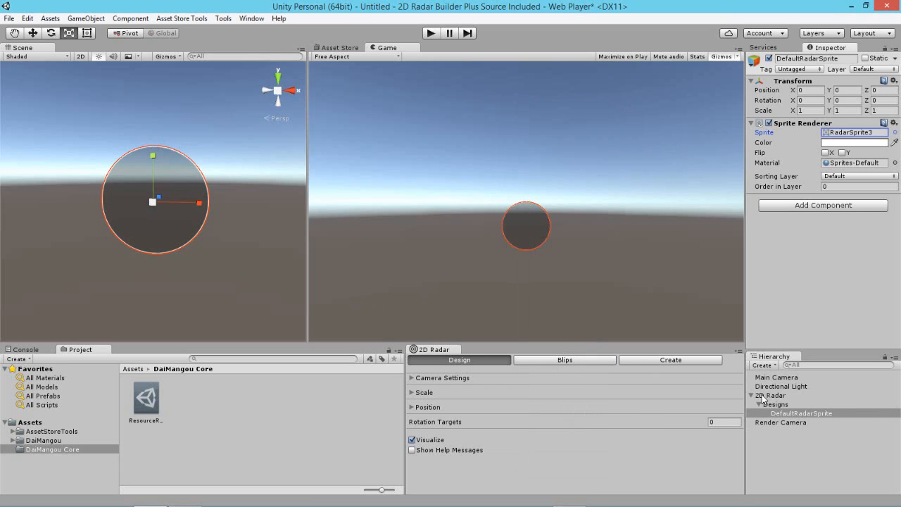
- Add an empty game object named 'thing to track' and tag it Enemy
click(769, 395)
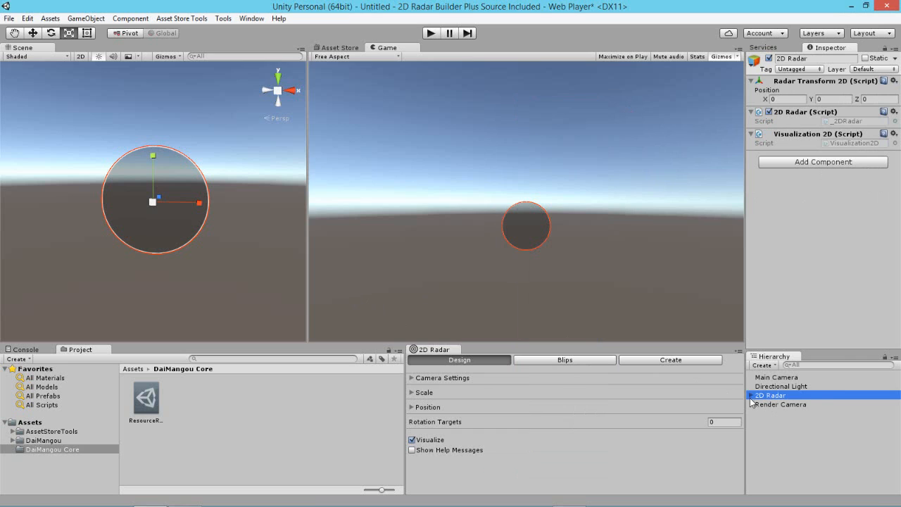
right_click(769, 395)
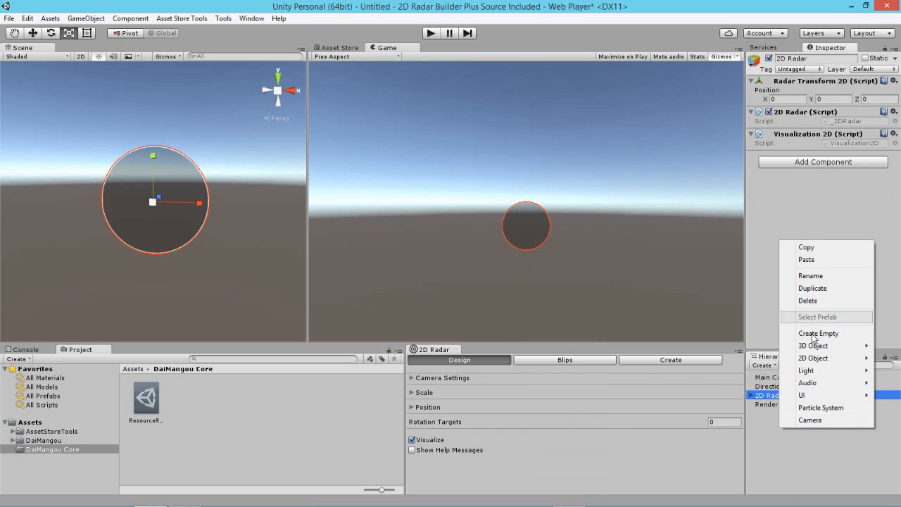
click(819, 333)
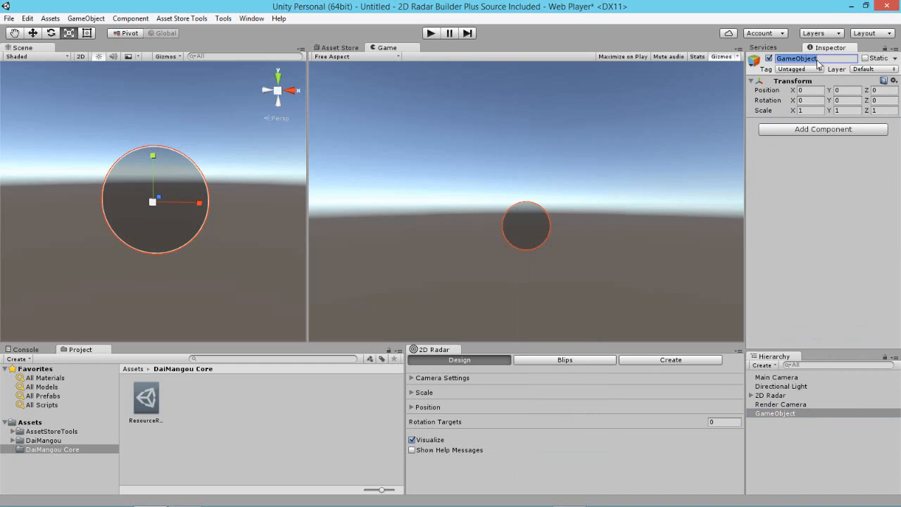
text(thing to track)
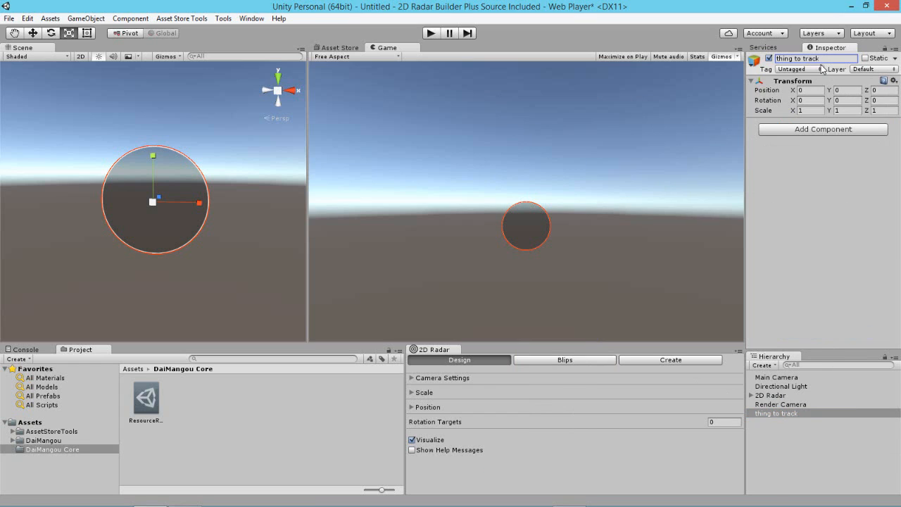
click(800, 69)
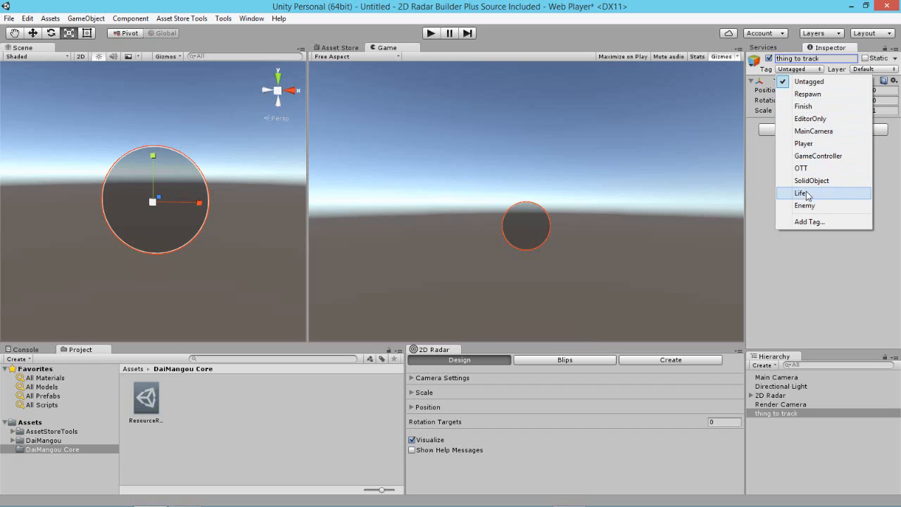
click(805, 205)
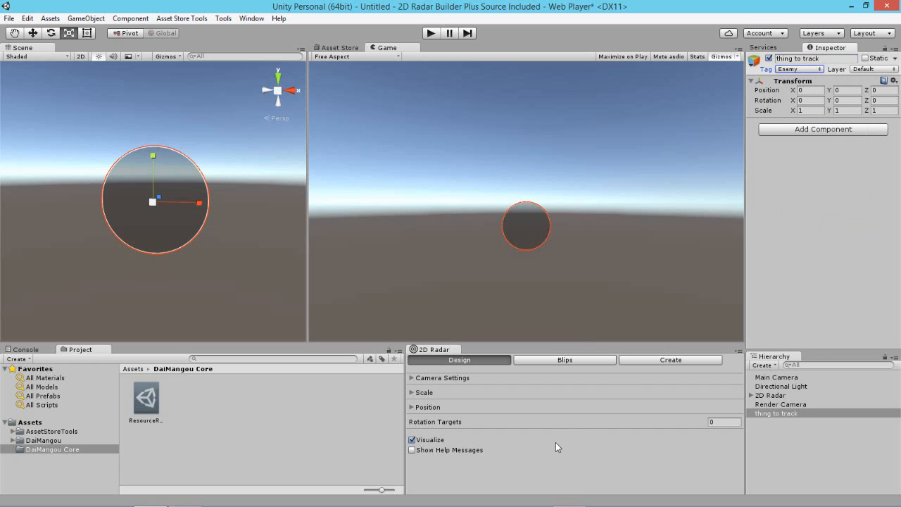
mouse_move(558, 458)
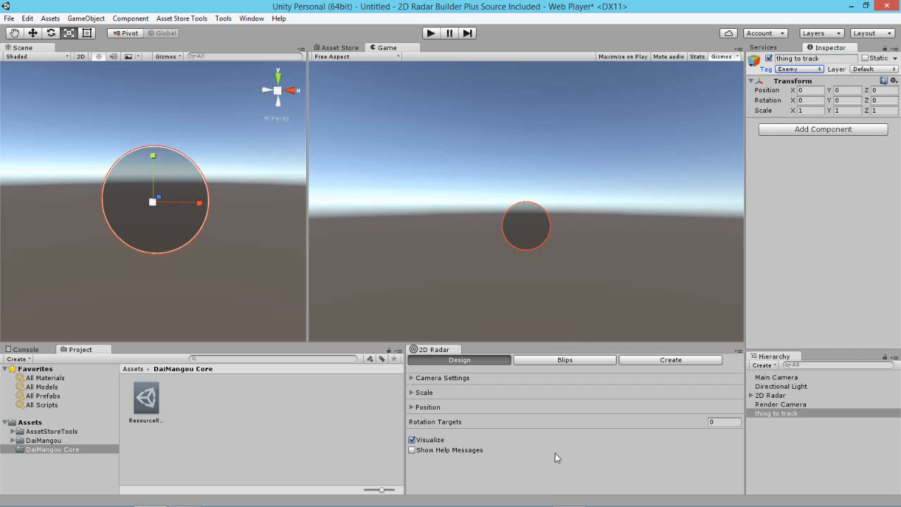
mouse_move(563, 361)
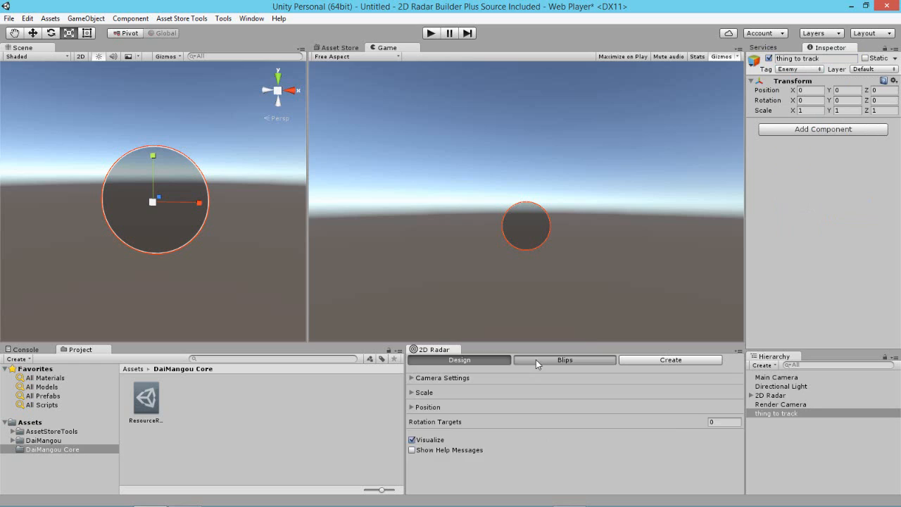
- Add one blip type in the Blips settings, activate it and make it track the Enemy tag
click(563, 361)
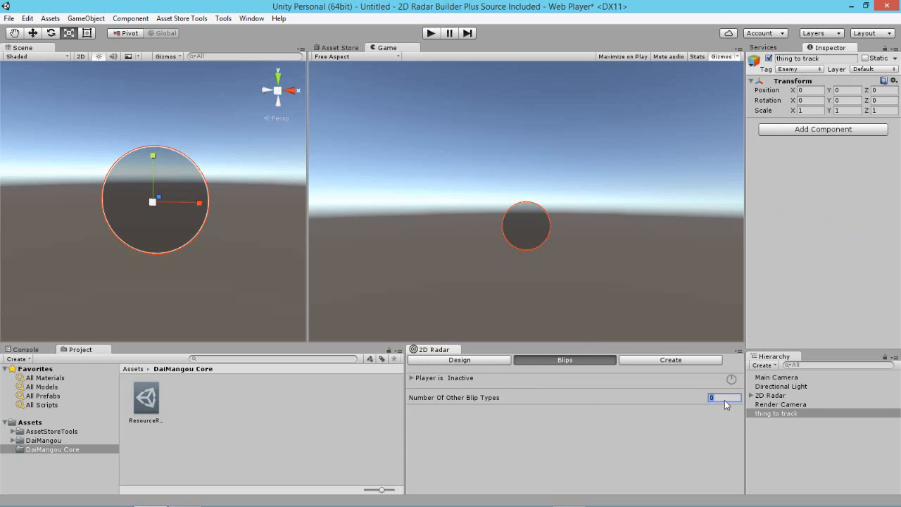
text(1)
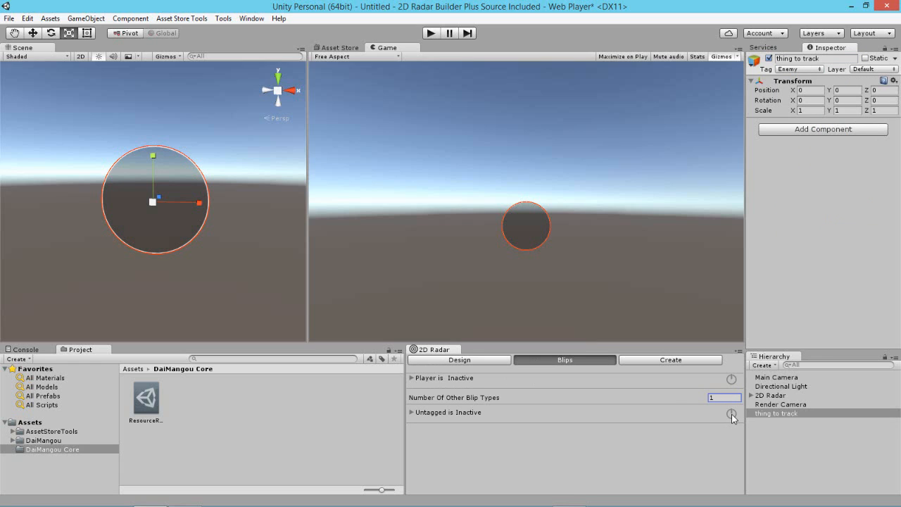
click(732, 414)
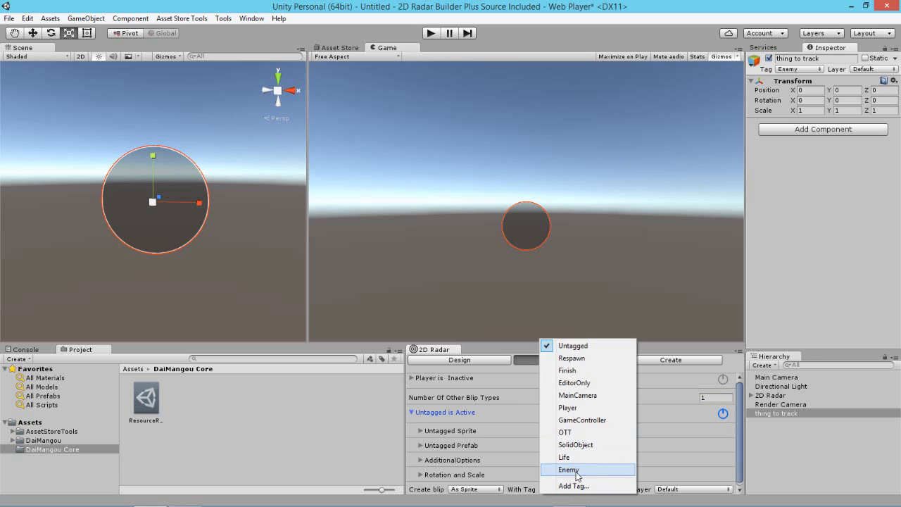
click(569, 470)
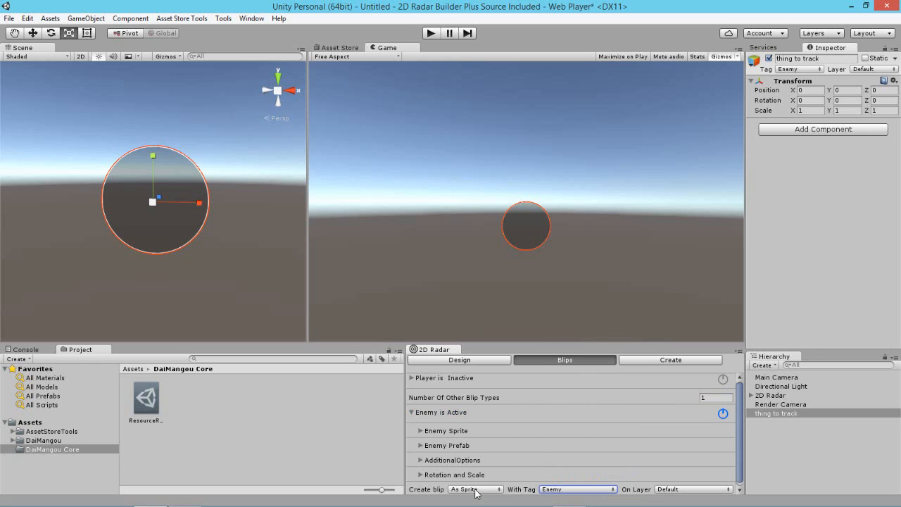
- Set how Enemy blips are created and place new blips on the RadarUI layer
click(477, 488)
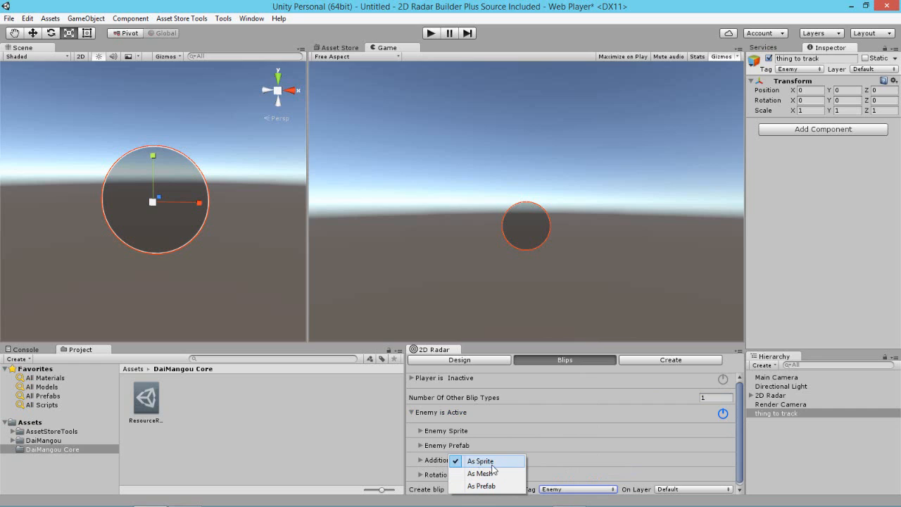
click(481, 473)
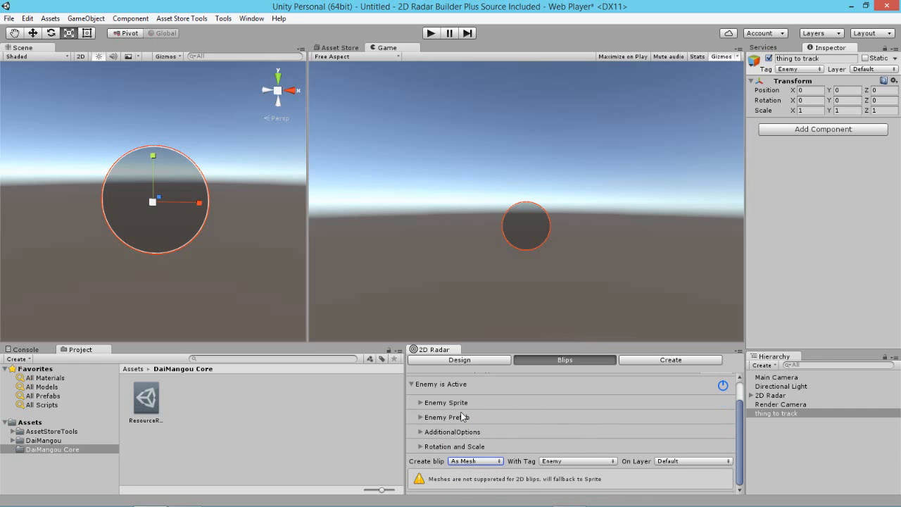
mouse_move(451, 417)
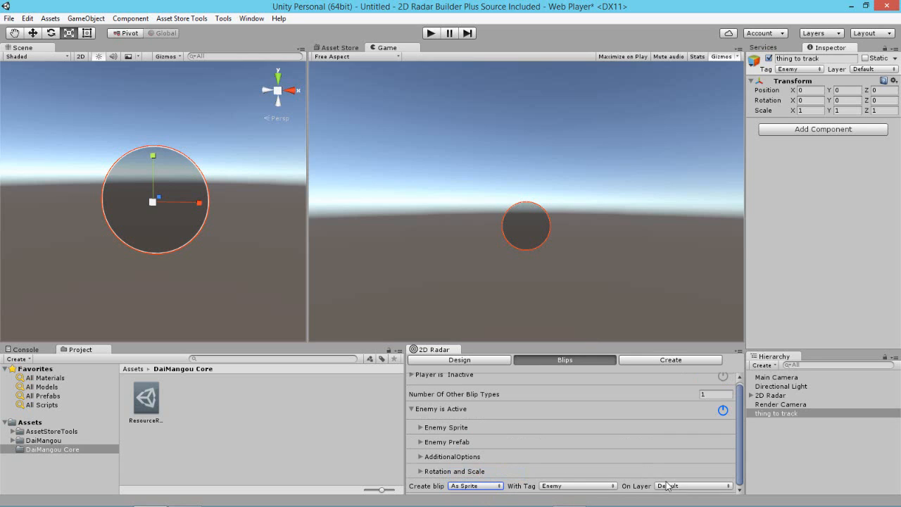
click(693, 486)
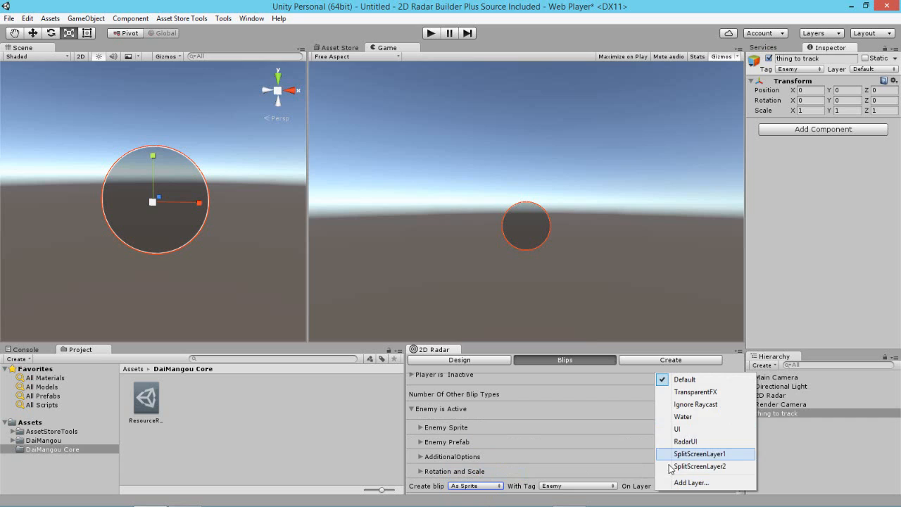
mouse_move(698, 442)
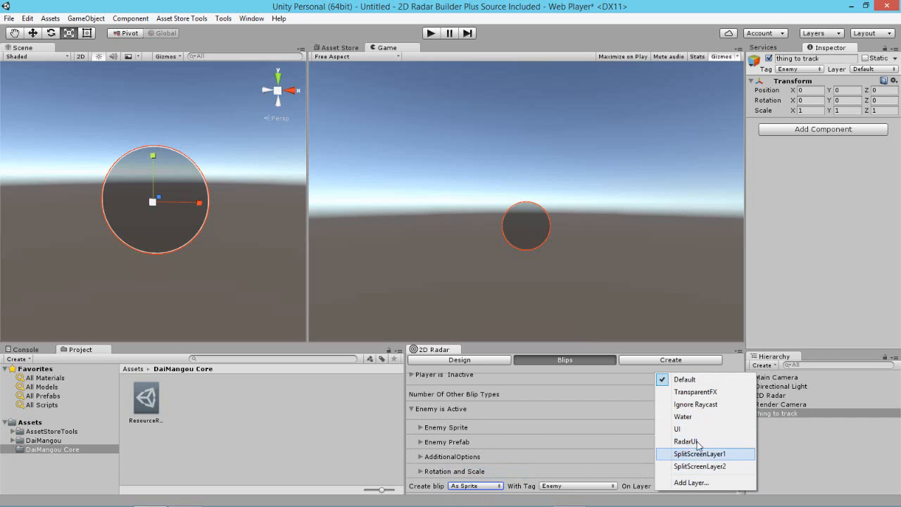
click(684, 442)
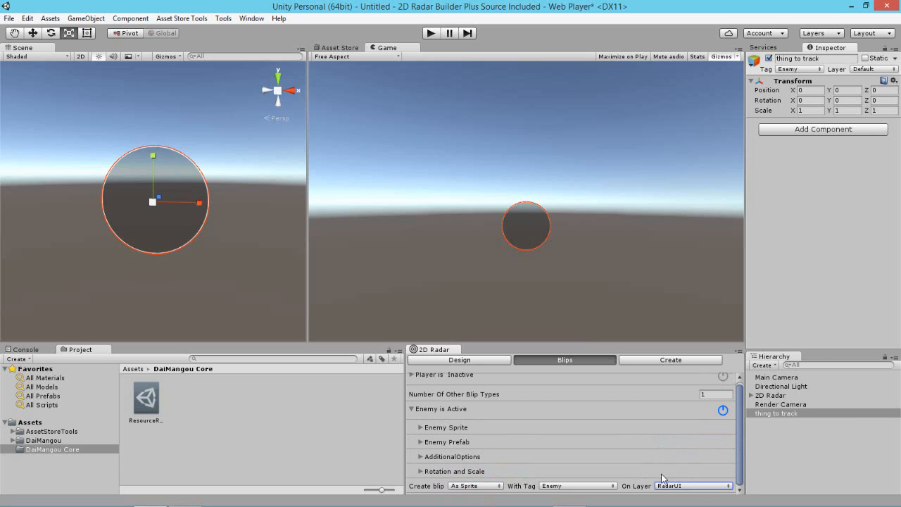
- Set the Render Camera's layer to RadarUI
click(781, 405)
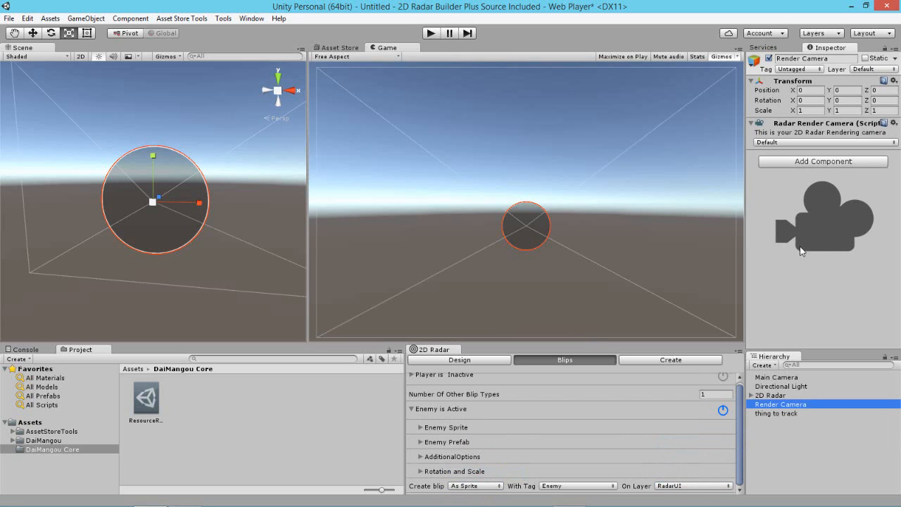
mouse_move(548, 246)
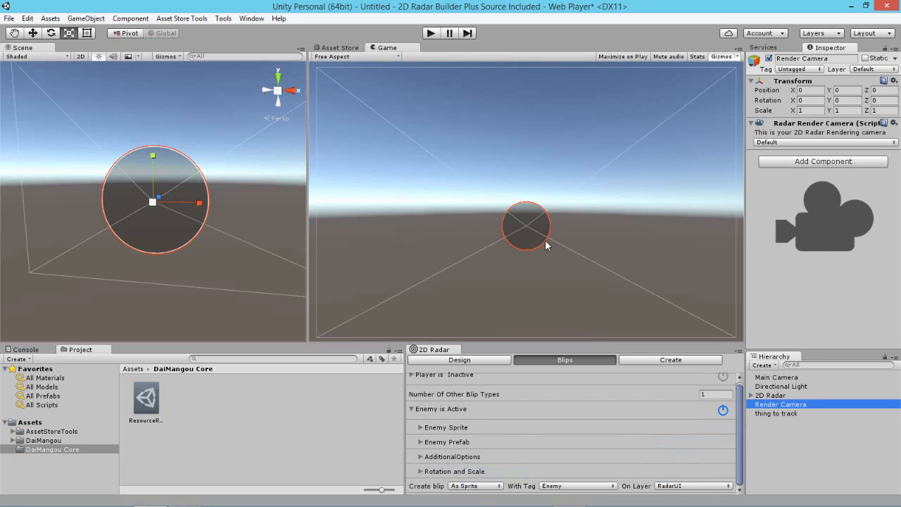
mouse_move(791, 234)
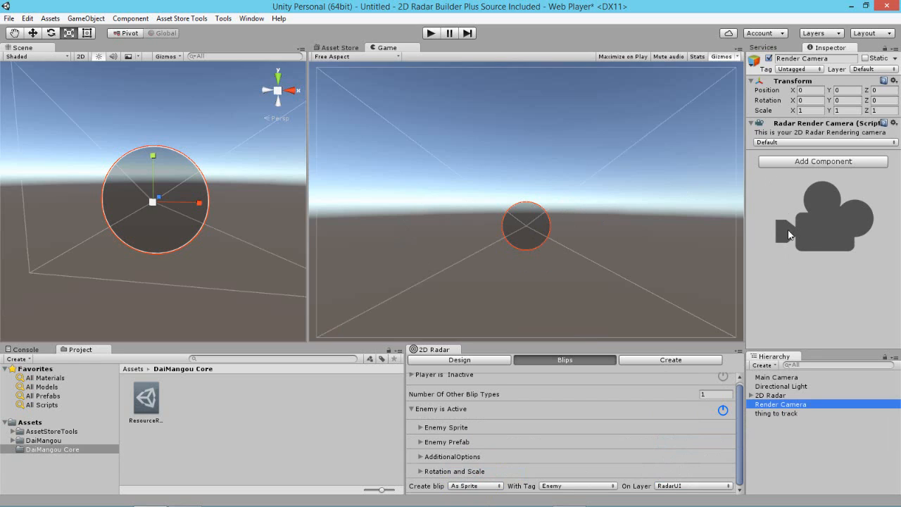
mouse_move(642, 247)
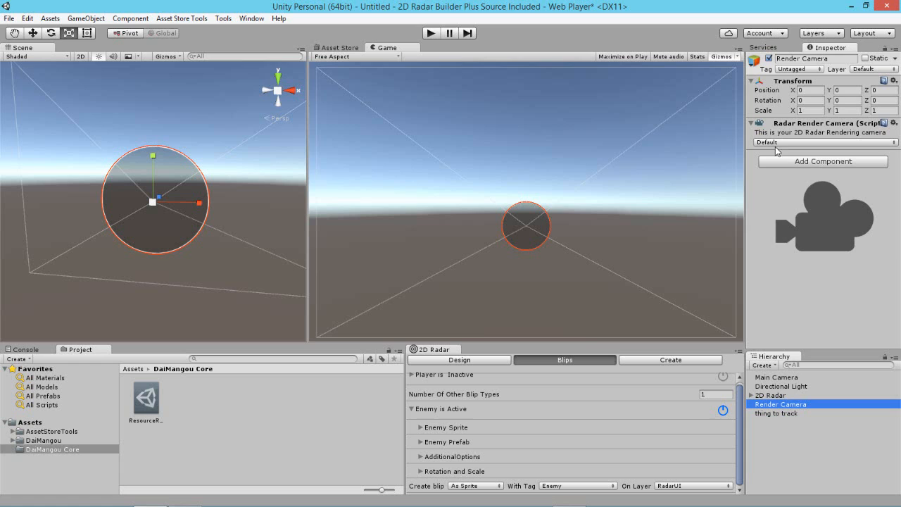
click(824, 142)
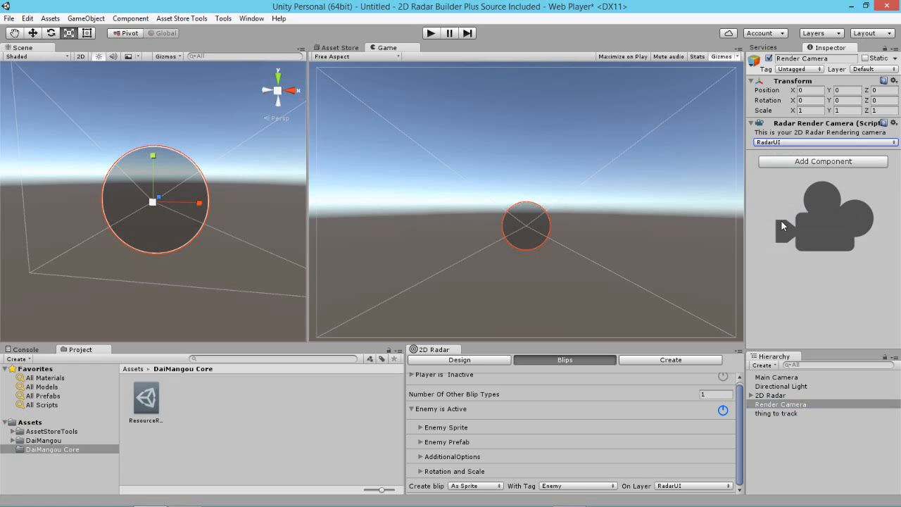
- Put the 2D Radar object on RadarUI, applying the layer to its children too
click(770, 394)
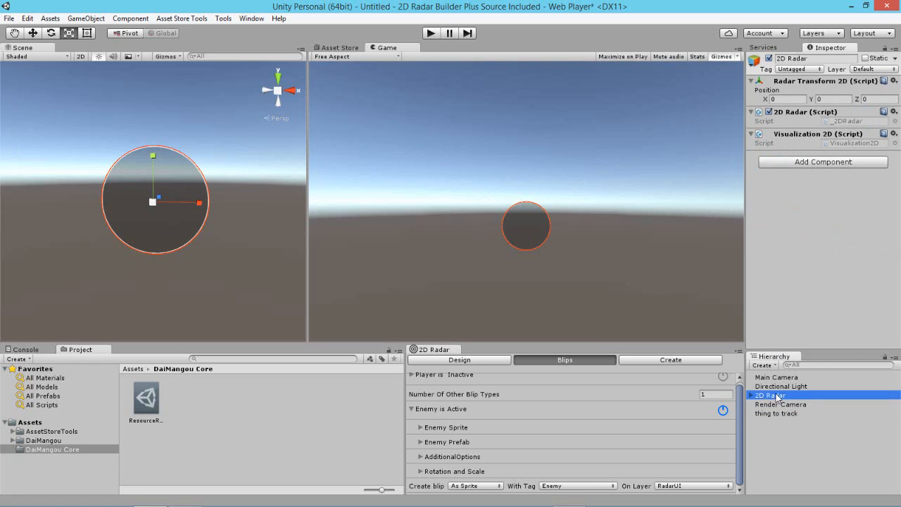
click(870, 69)
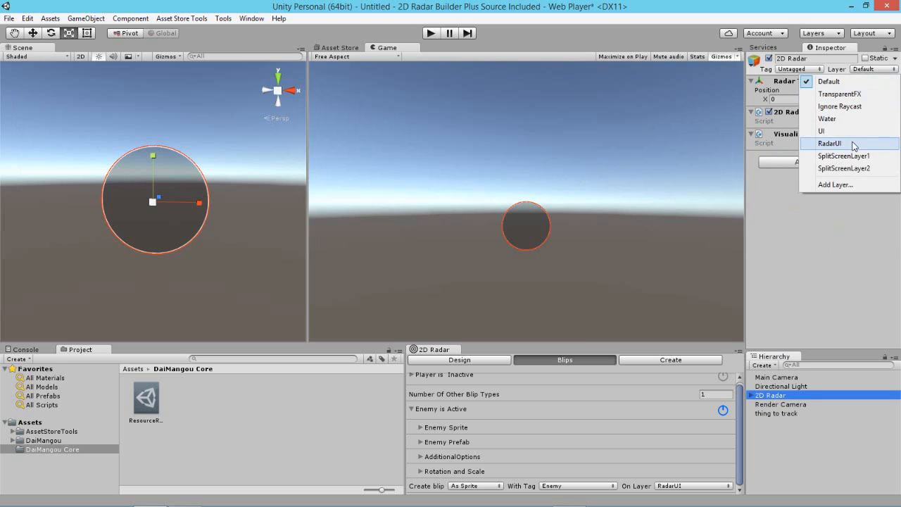
click(831, 144)
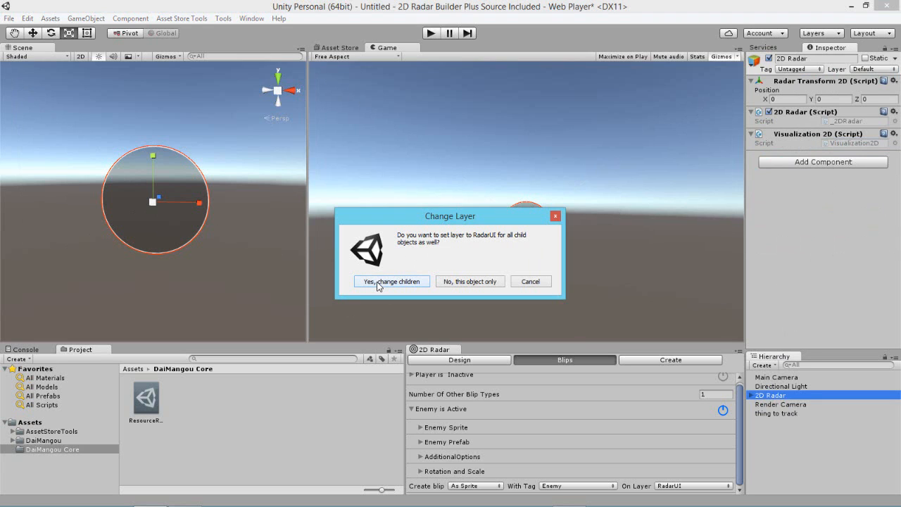
click(391, 282)
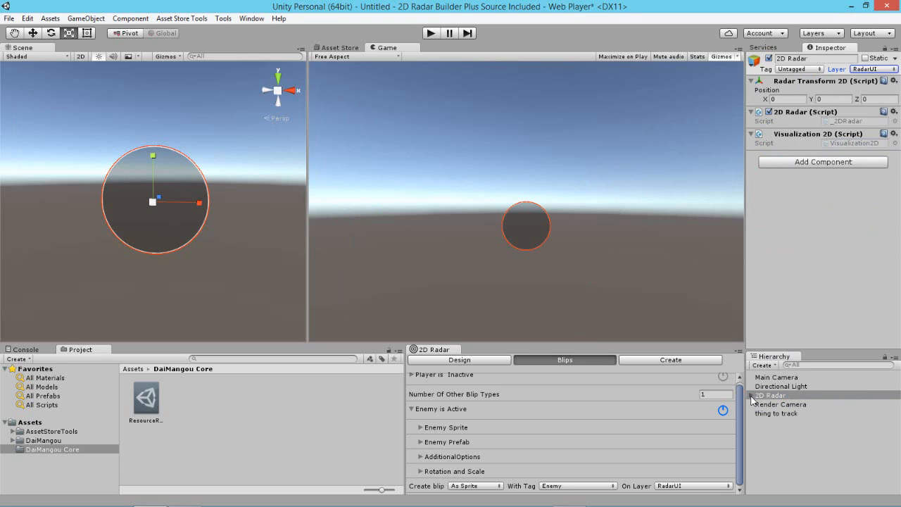
click(775, 403)
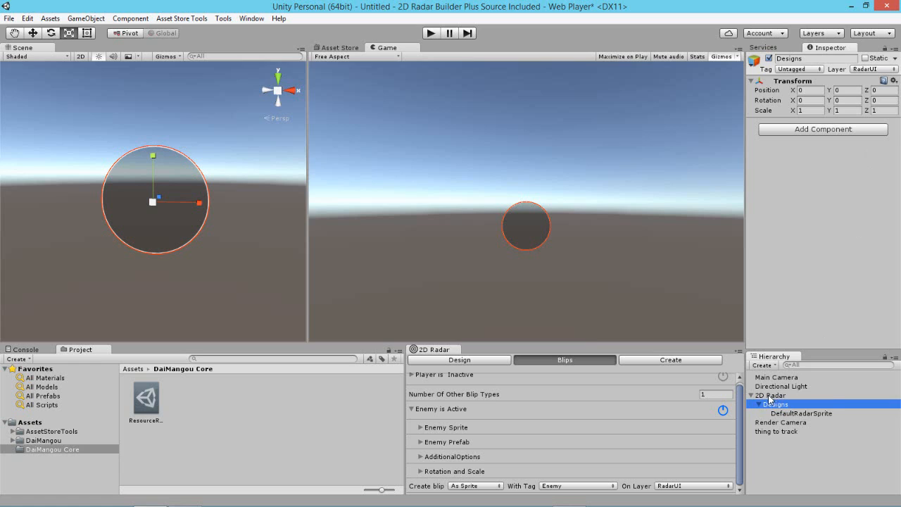
click(770, 395)
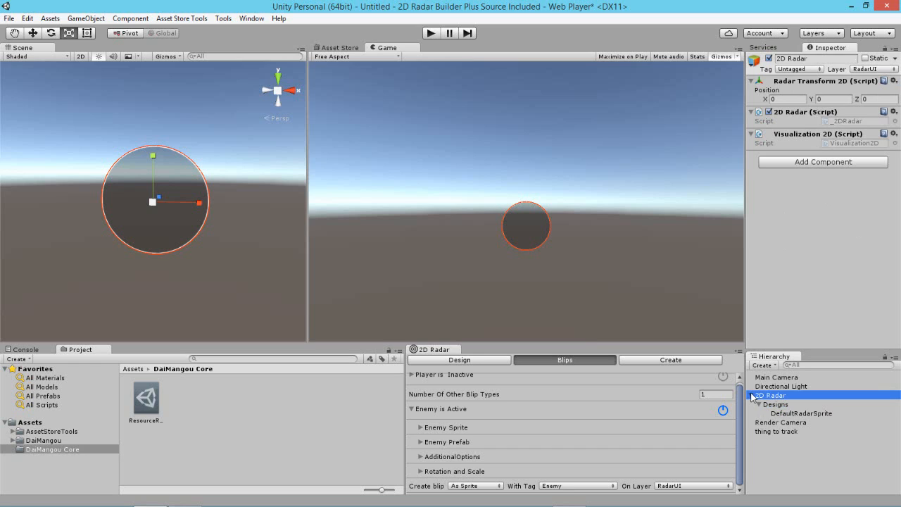
click(752, 395)
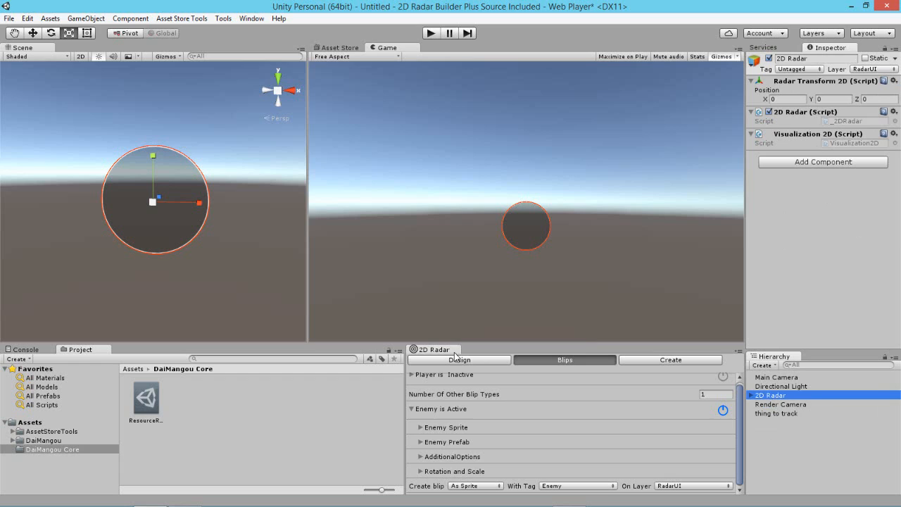
- Show the 2D Radar's Design settings with Render Camera as the rendering camera
click(460, 361)
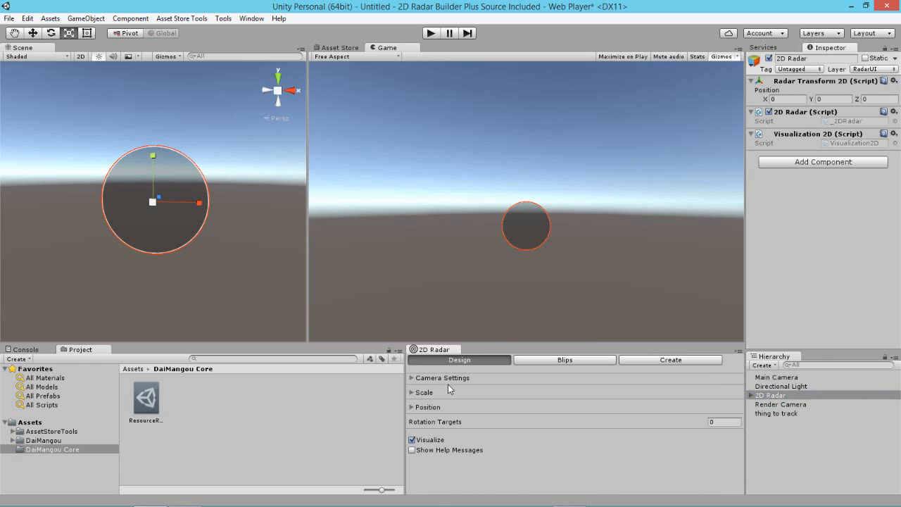
mouse_move(439, 379)
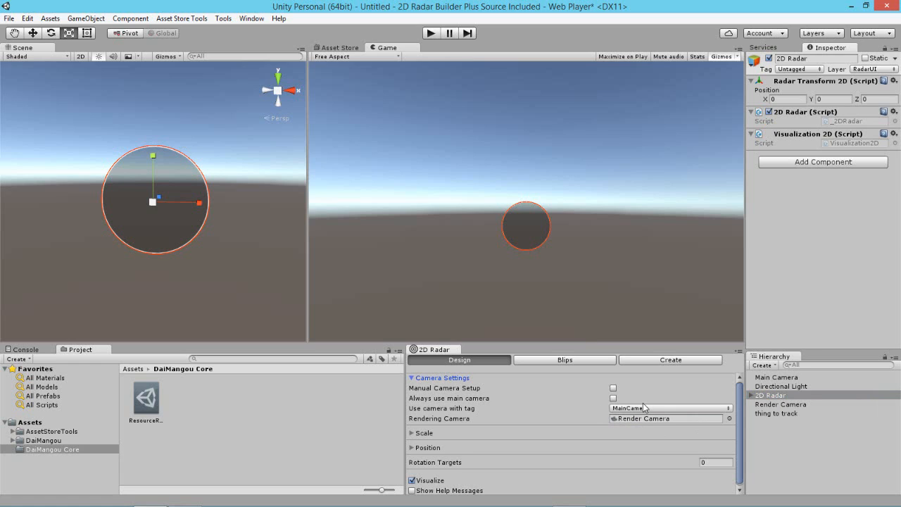
mouse_move(780, 409)
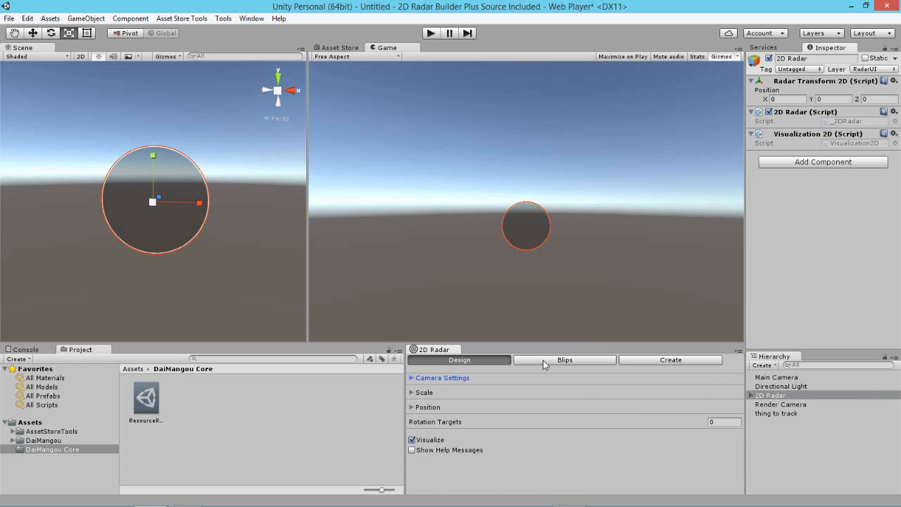
- Give the Enemy blip type the Blip5 sprite with the Sprites-Default material
click(564, 360)
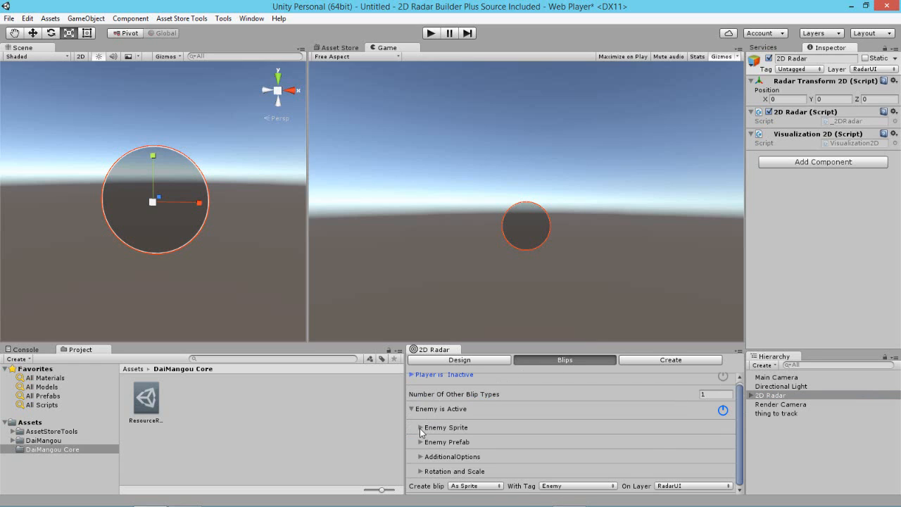
click(419, 428)
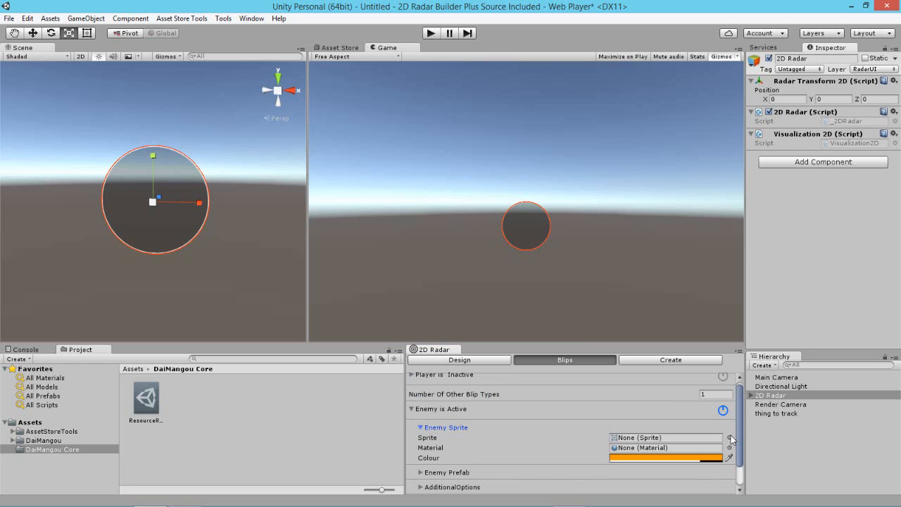
click(731, 438)
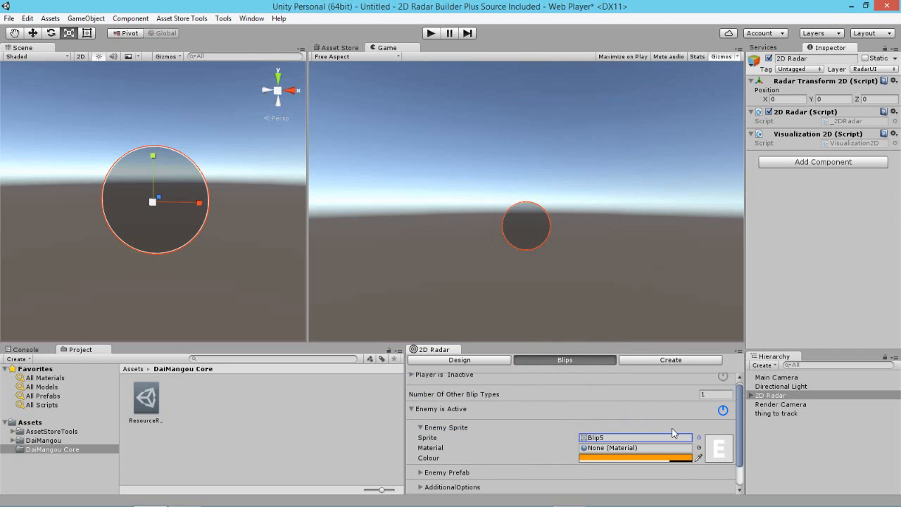
click(698, 448)
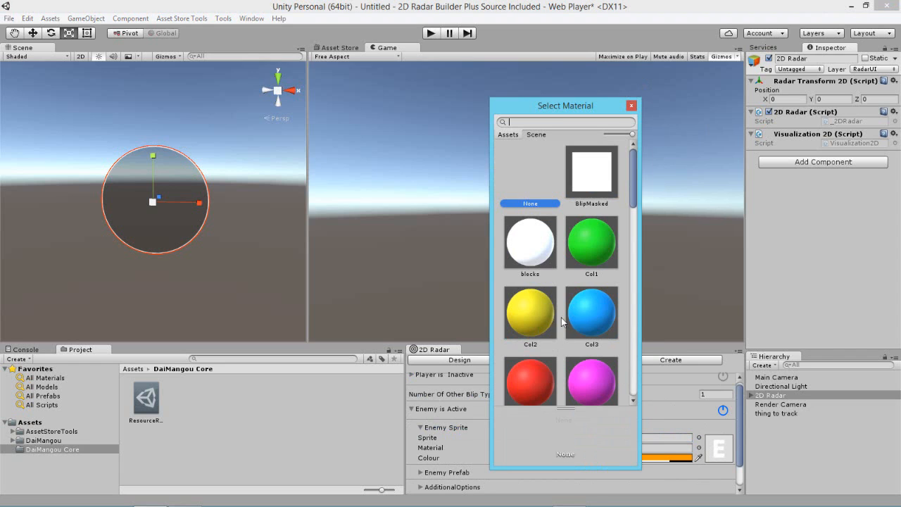
text(de)
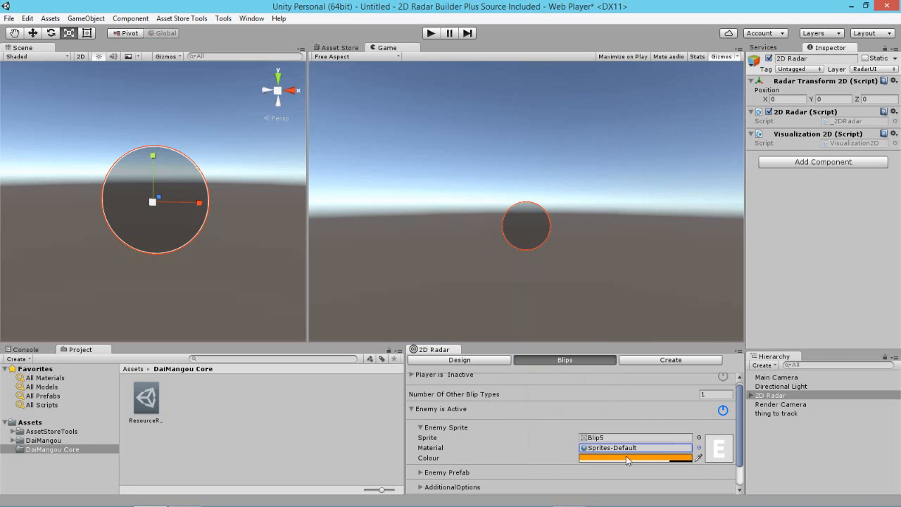
click(420, 429)
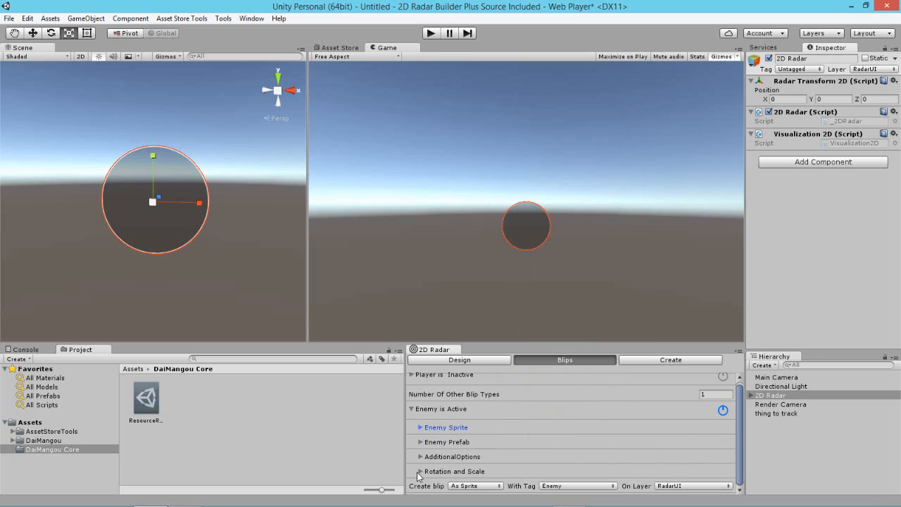
- Expand Rotation and Scale and edit the Enemy blip scale value
click(420, 471)
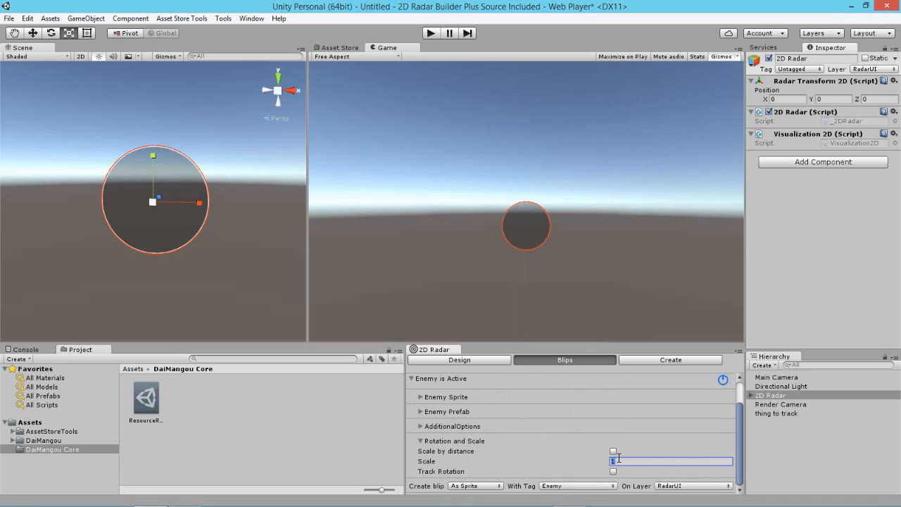
text(0.)
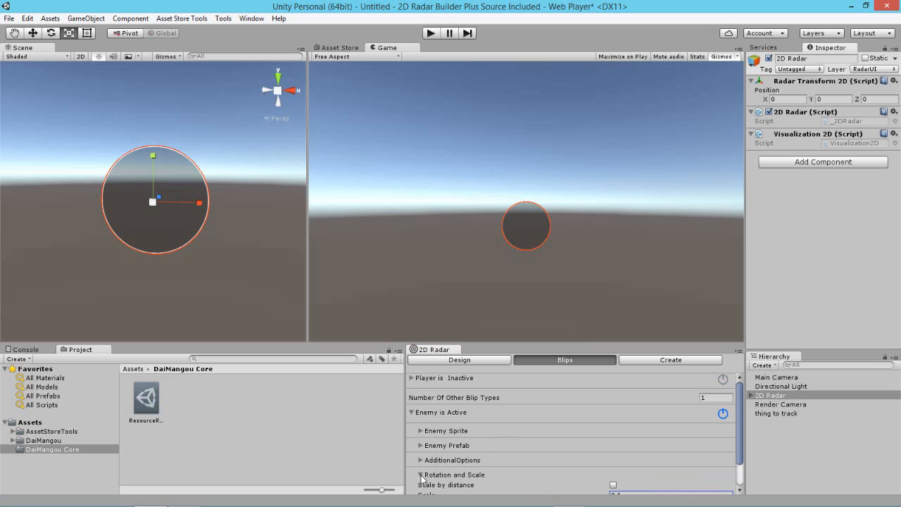
- Play the scene, select 'thing to track' to watch its blip, then return to Design settings
click(411, 411)
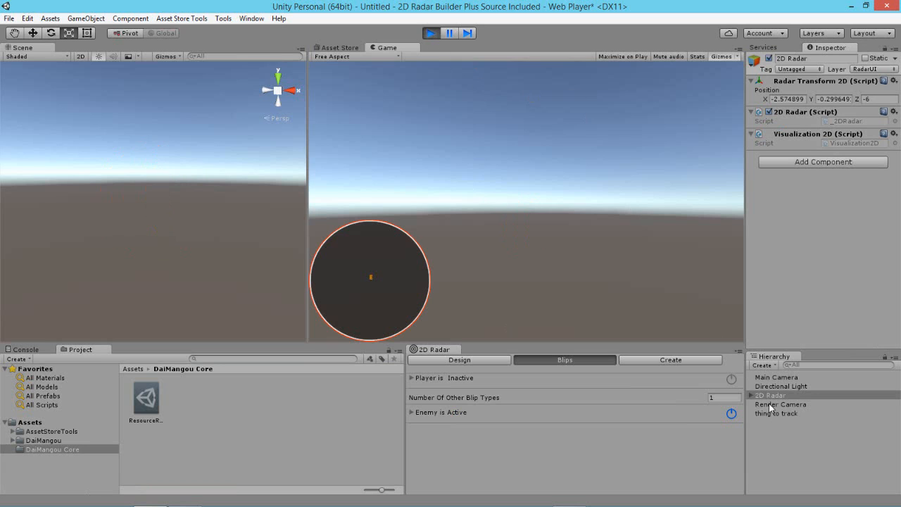
click(777, 414)
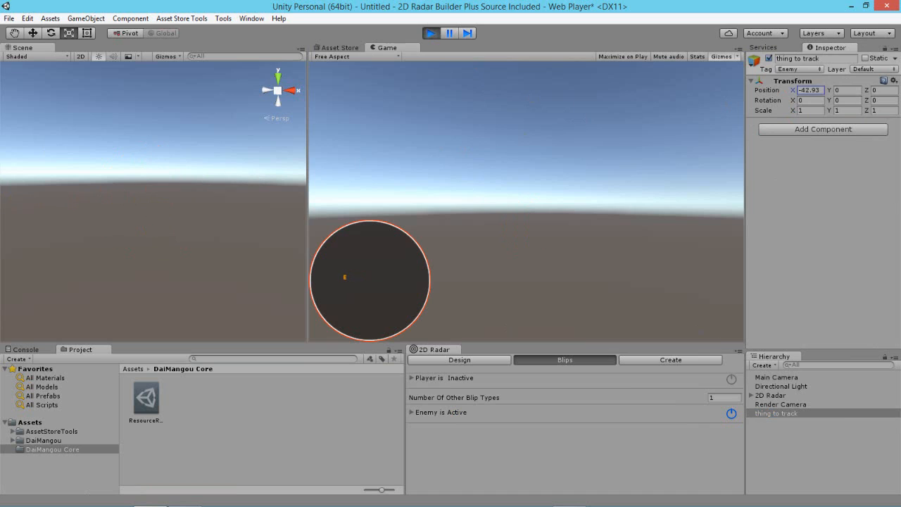
mouse_move(592, 389)
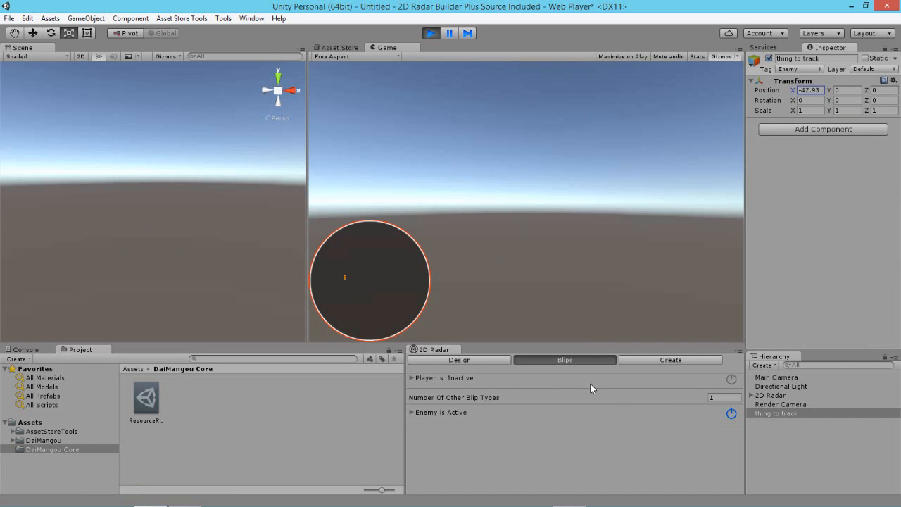
mouse_move(476, 365)
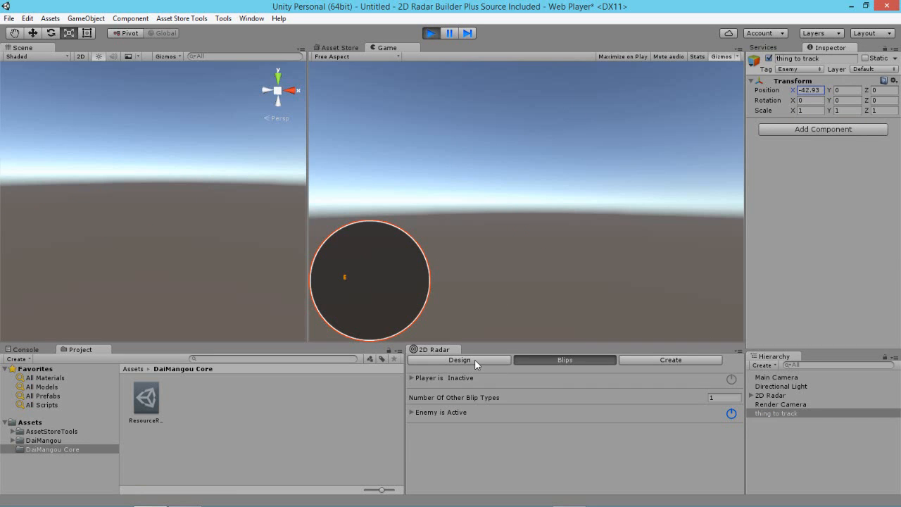
click(459, 361)
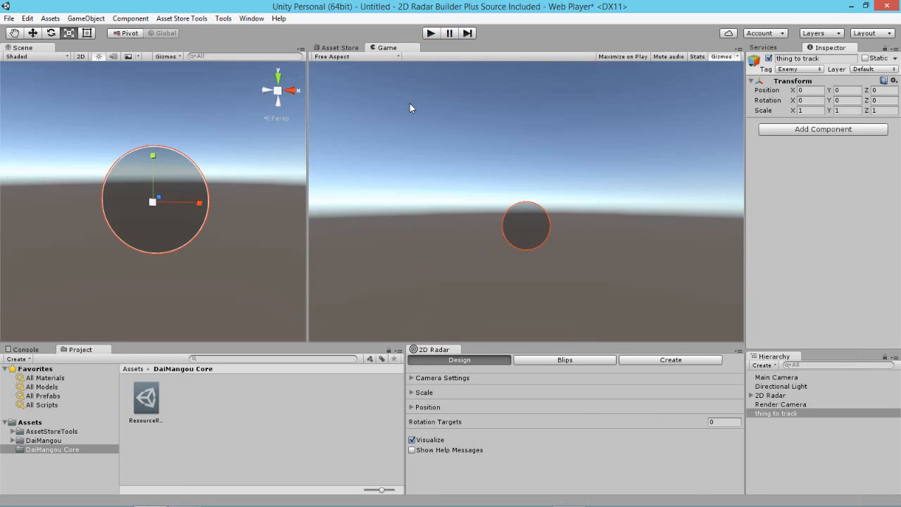
mouse_move(321, 369)
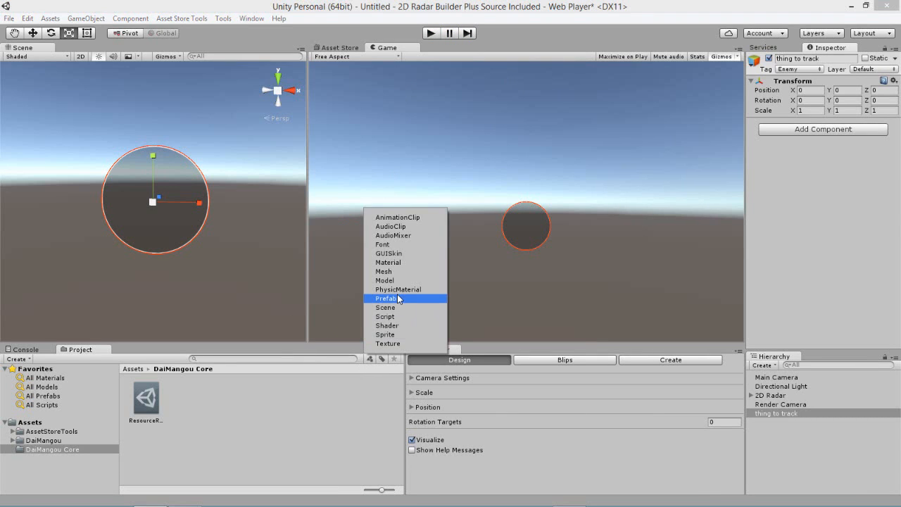
mouse_move(386, 307)
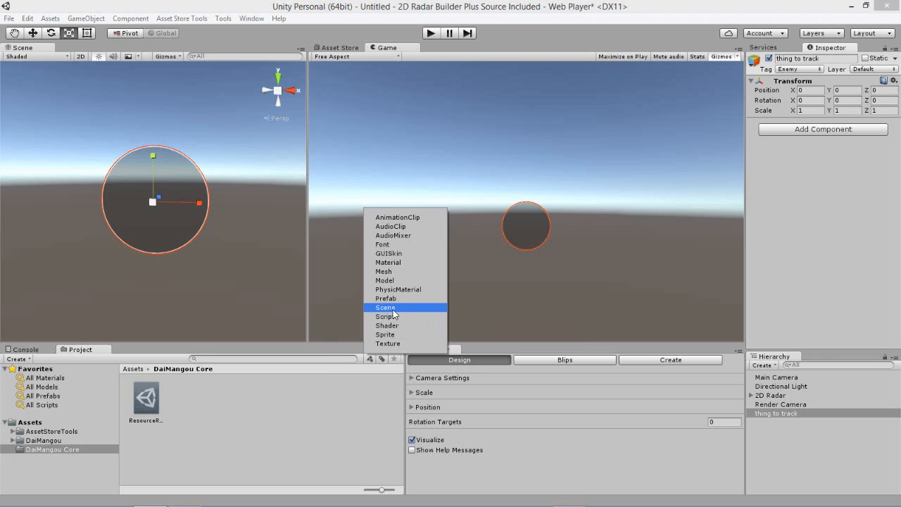
- Load the Exploration demo scene, show the Console and start Play mode
click(386, 307)
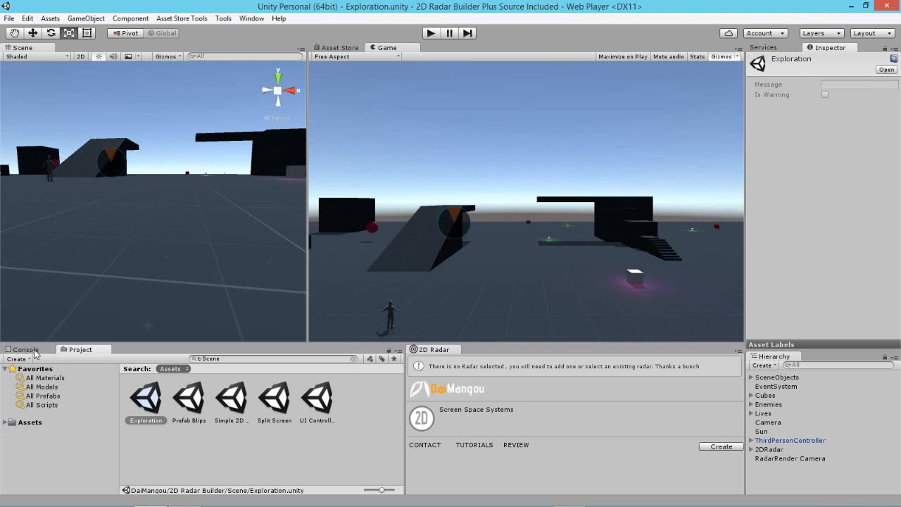
click(25, 350)
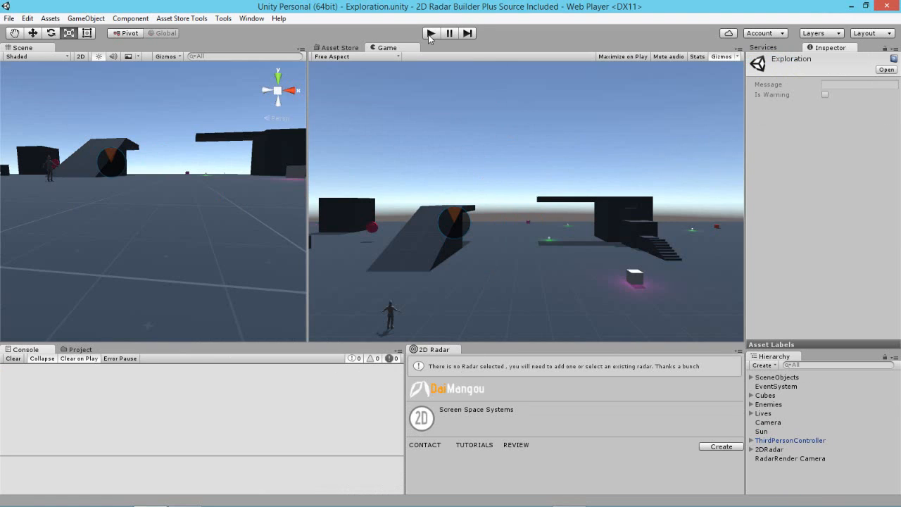
click(431, 34)
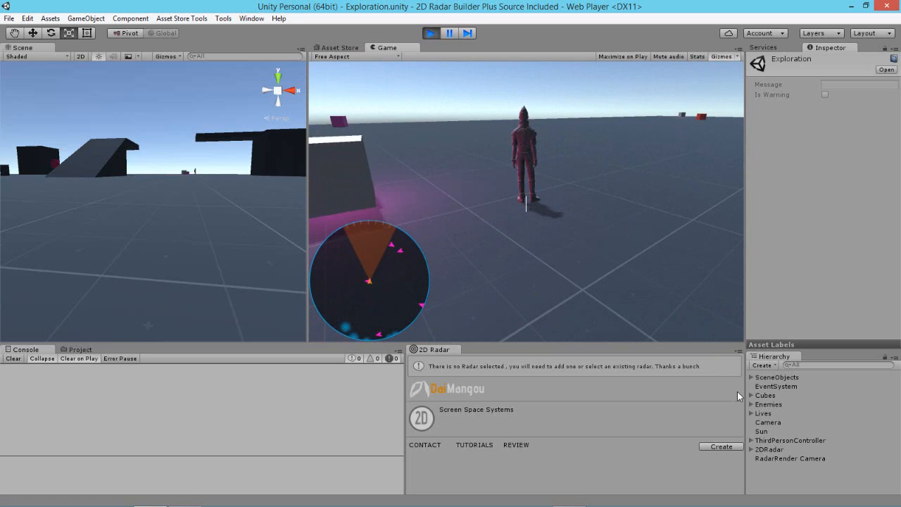
- Select 2DRadar and set its Rotation Targets count to 0, then to 3 blank entries
click(769, 449)
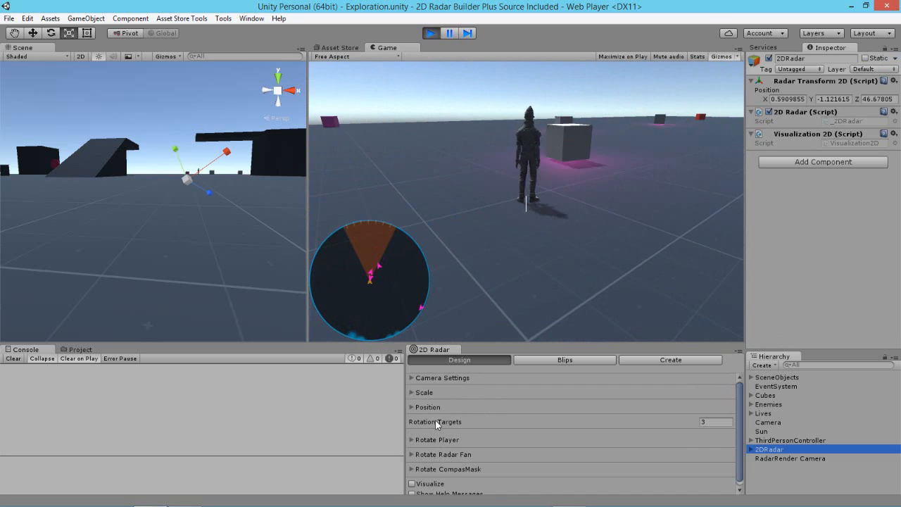
click(715, 422)
text(0)
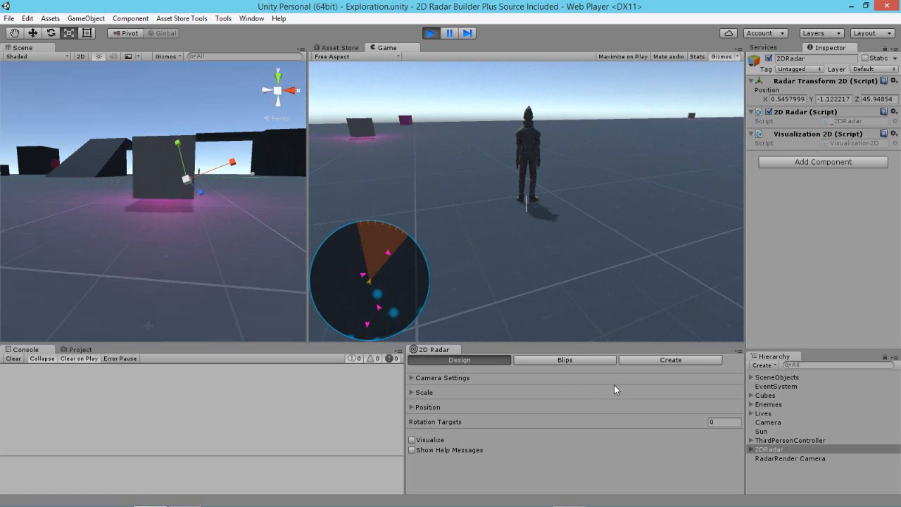
click(724, 423)
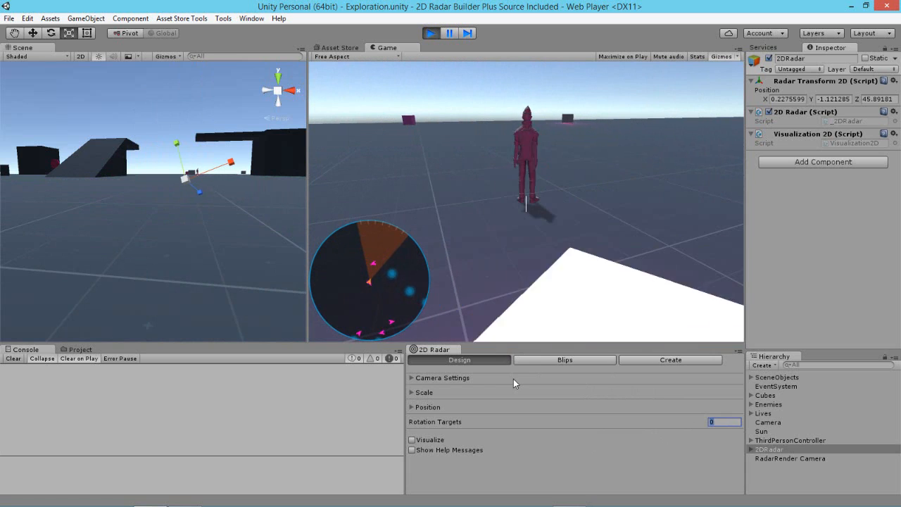
mouse_move(702, 422)
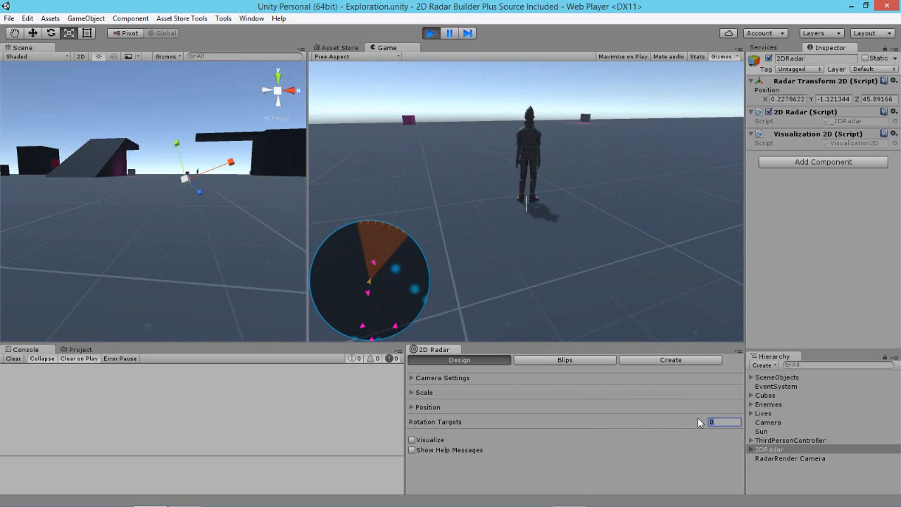
text(3)
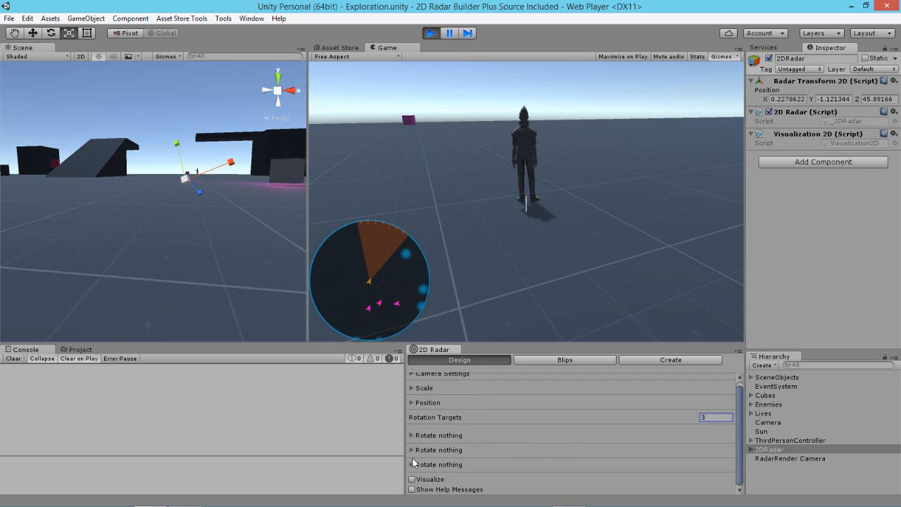
- Set the first rotation target to rotate an Instanced Blip driven by ThirdPersonController
click(411, 436)
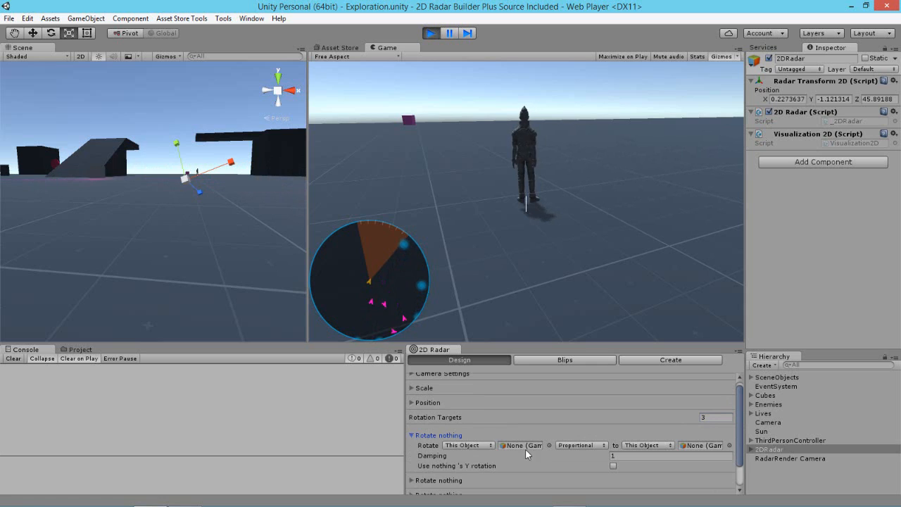
click(468, 445)
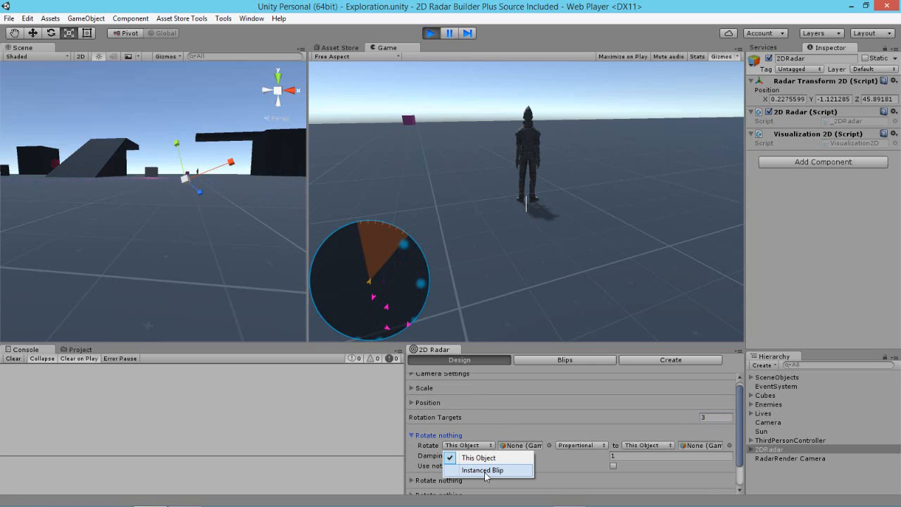
click(481, 470)
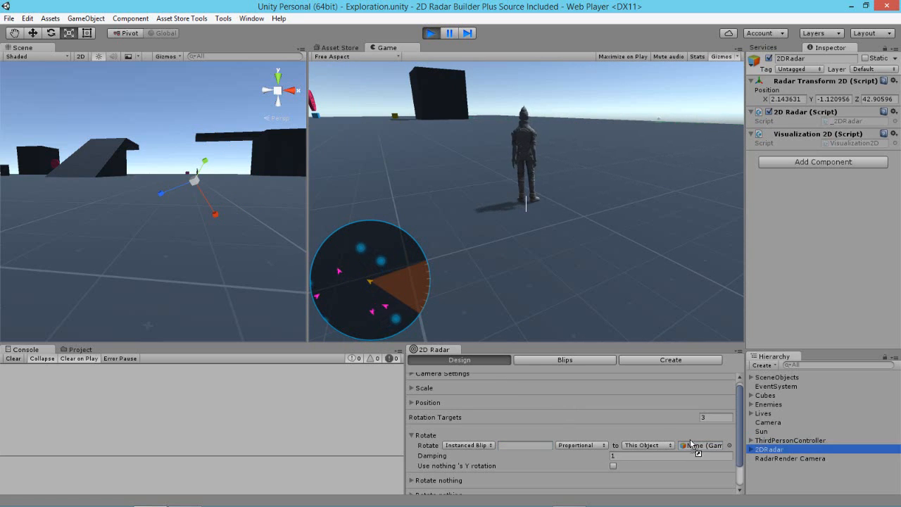
click(524, 445)
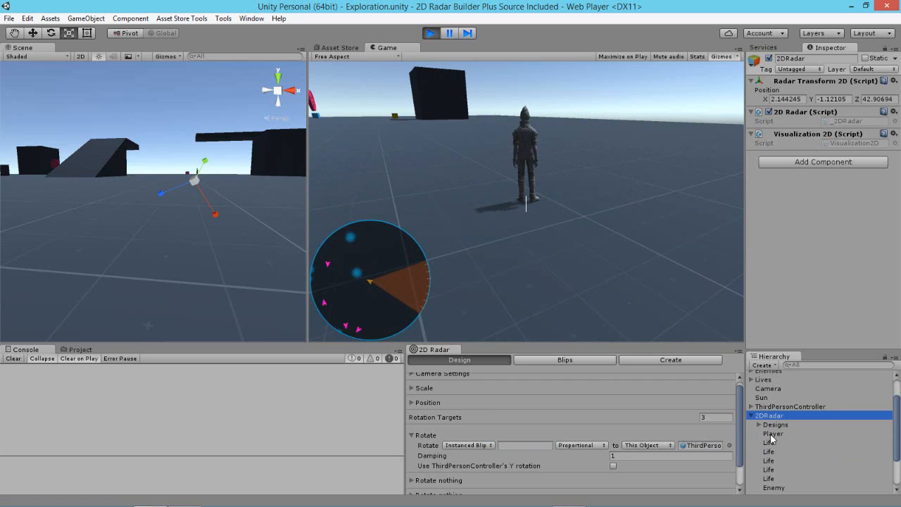
- Name the blip to rotate 'Player' after checking the Player blip in the hierarchy
click(774, 434)
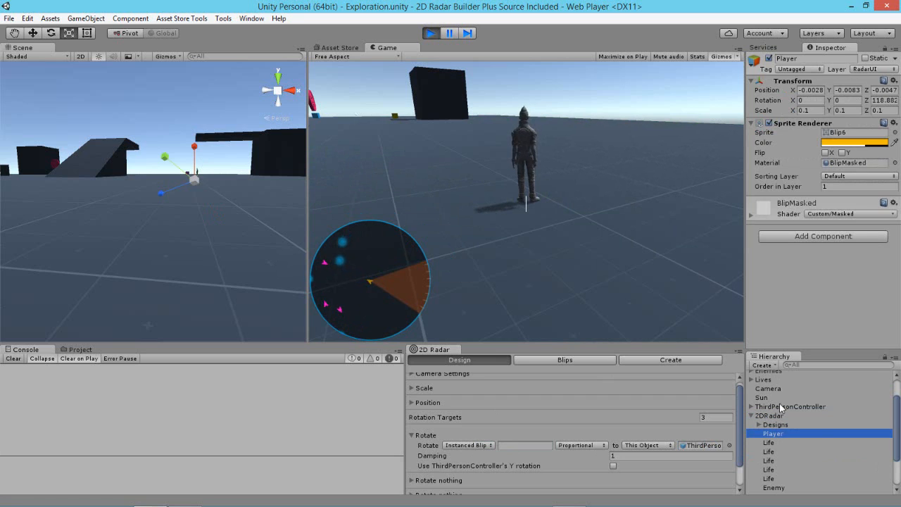
click(884, 132)
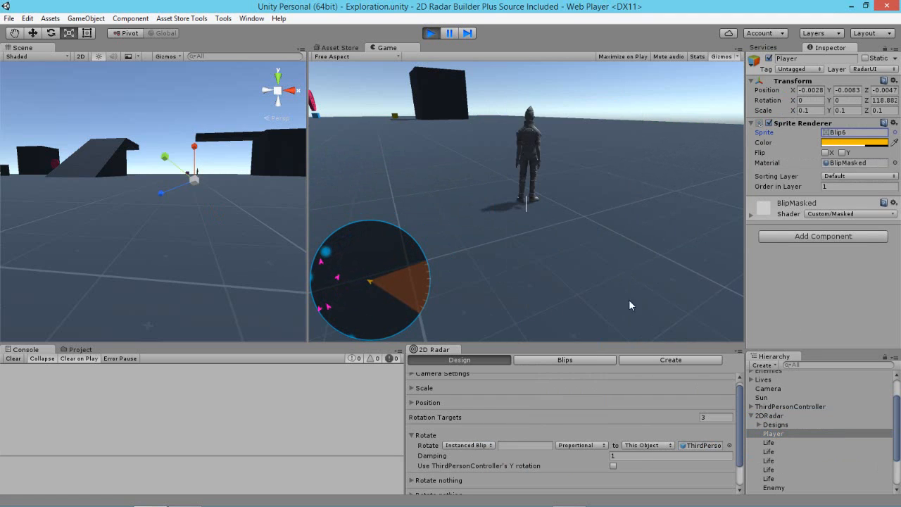
click(524, 445)
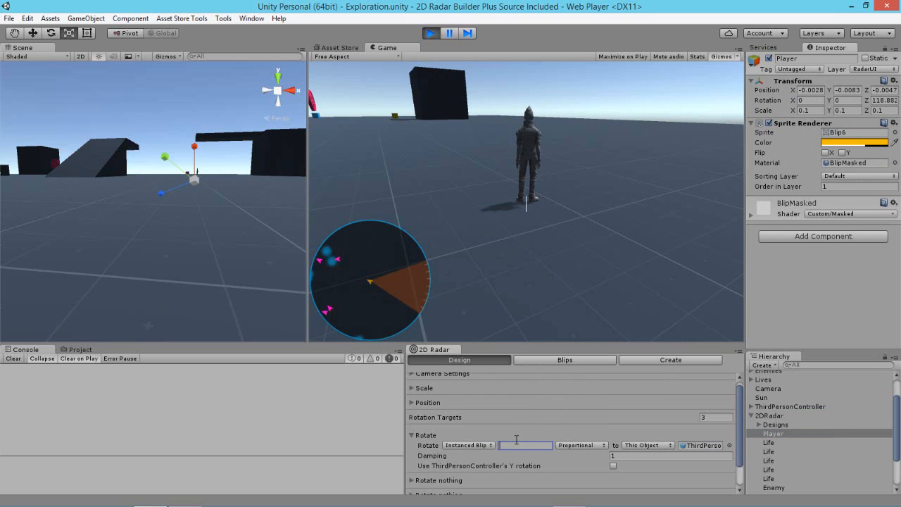
text(Player)
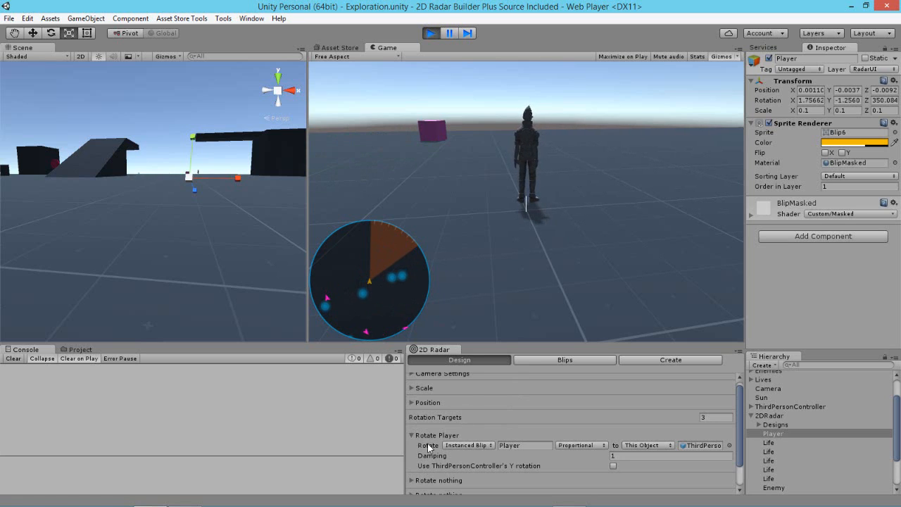
- Set the CompassMask and Radar Fan targets to Inverse rotation, then stop the running game
click(411, 436)
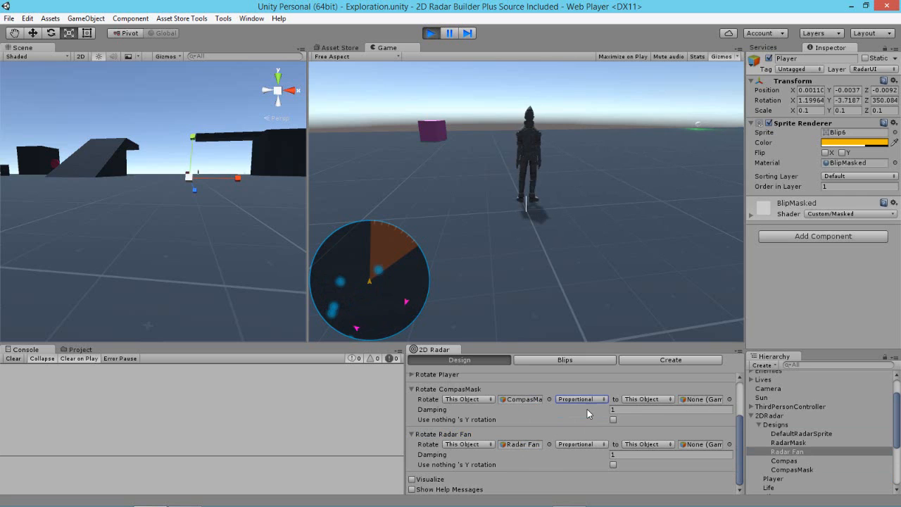
click(580, 398)
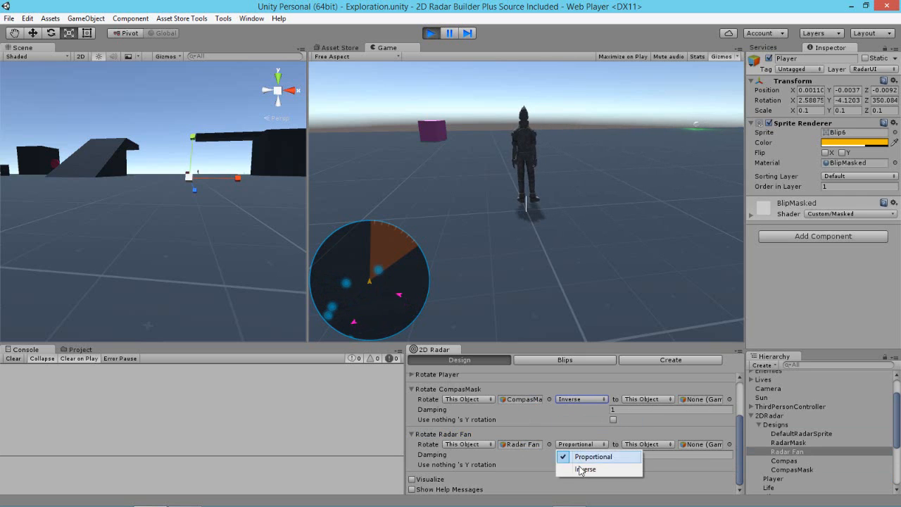
click(586, 469)
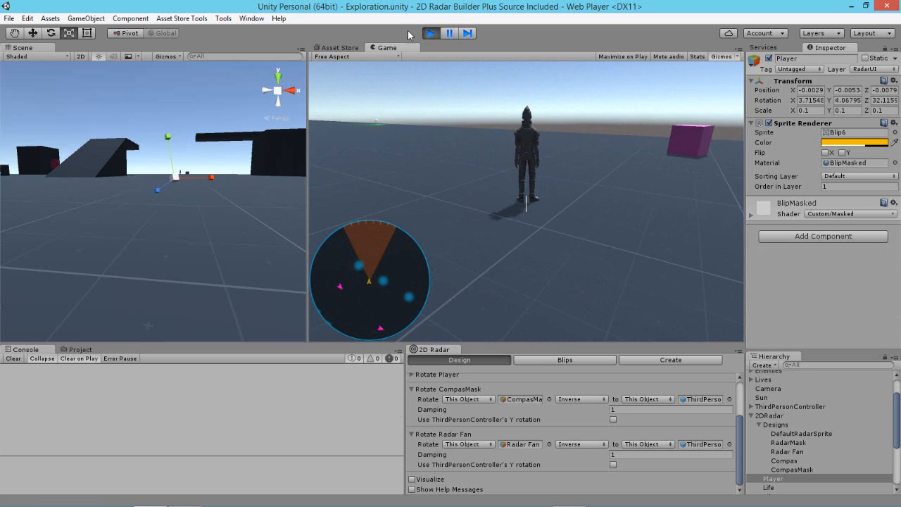
click(431, 34)
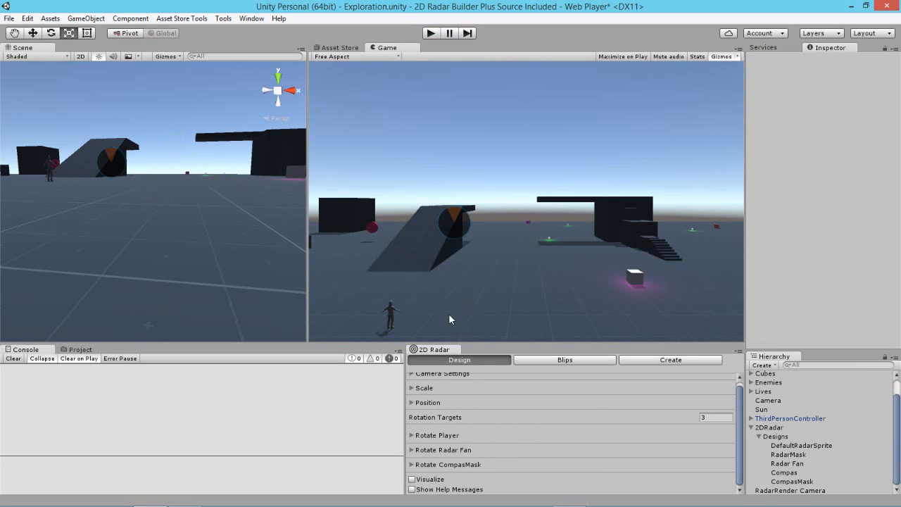
mouse_move(466, 414)
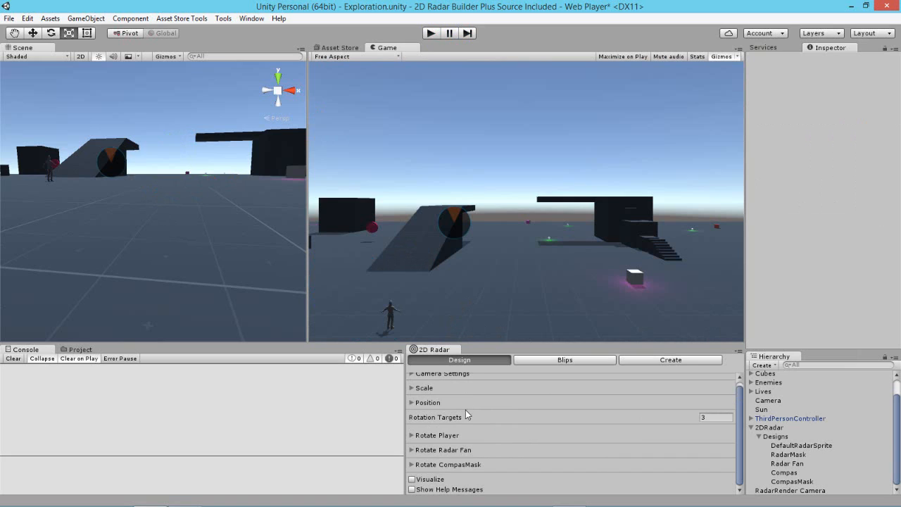
- Review the radar's Camera Settings, then show its Scale settings with scene scale 100
click(412, 378)
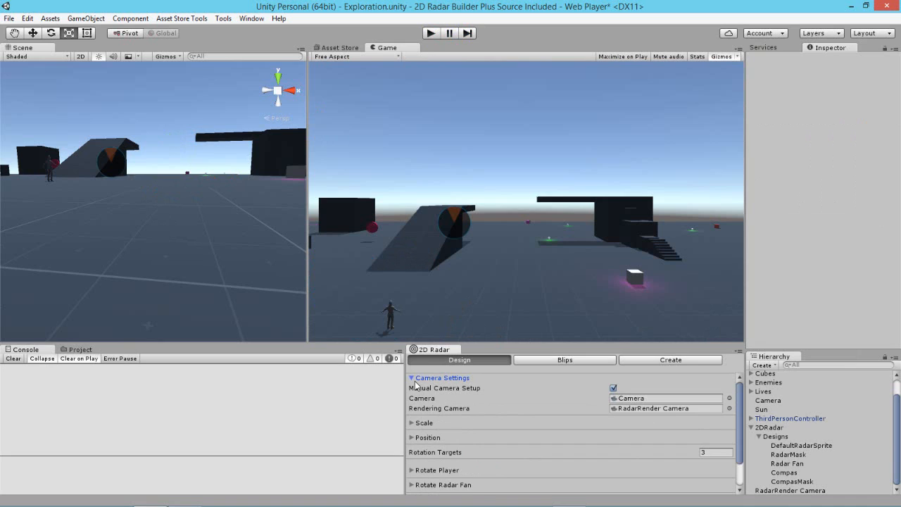
click(412, 423)
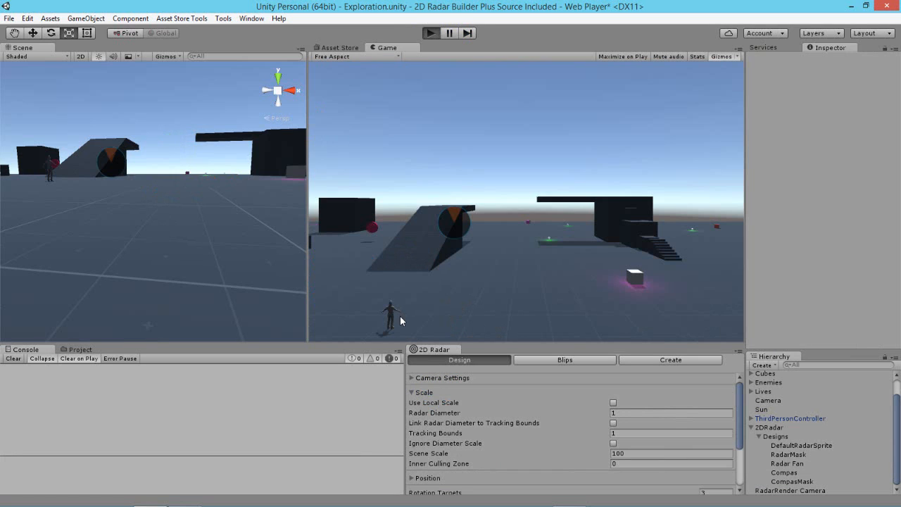
mouse_move(410, 307)
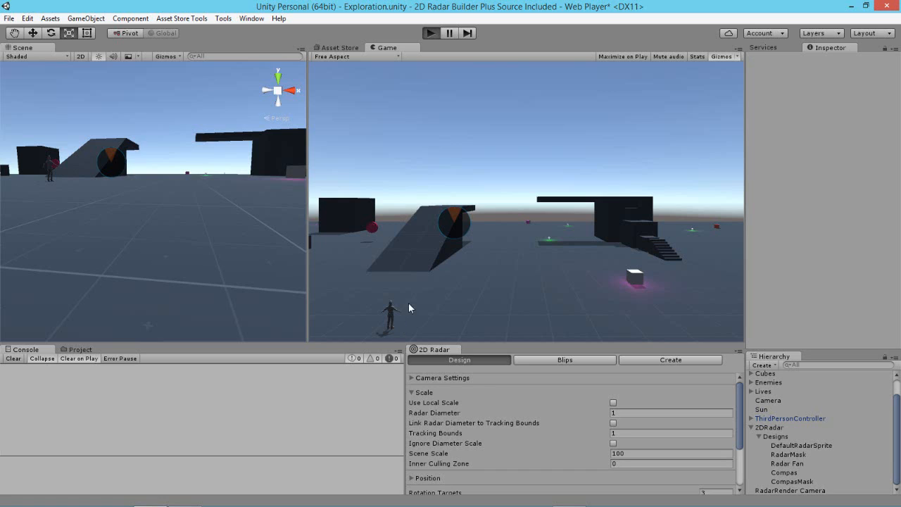
mouse_move(479, 430)
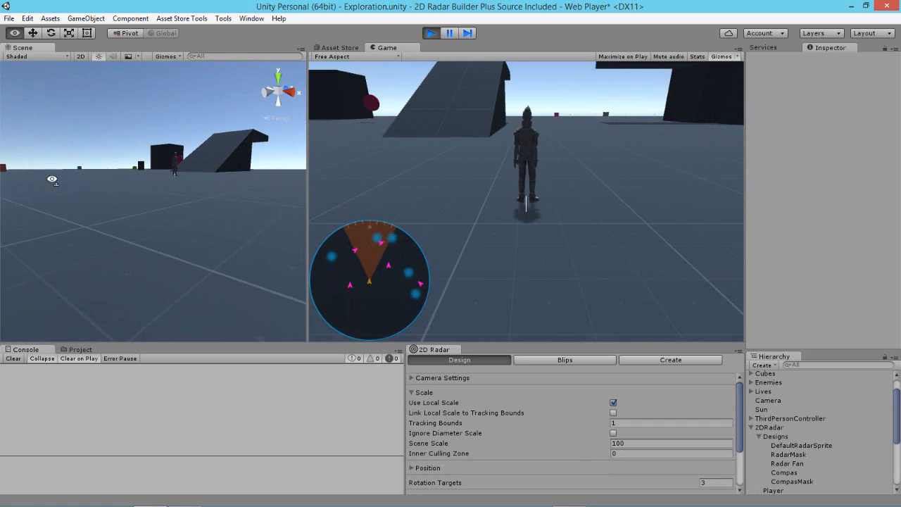
- Select the Designs object, visualize the tracking bounds ring and link local scale to it
click(776, 436)
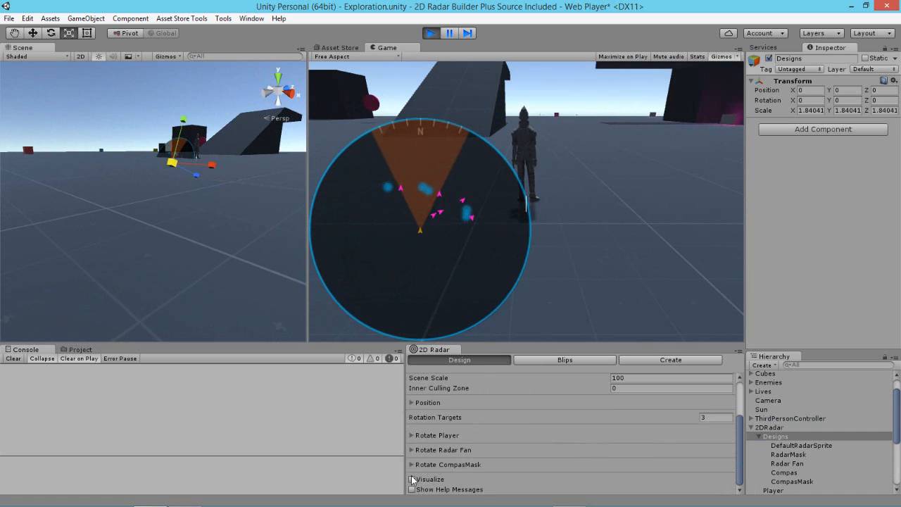
click(412, 478)
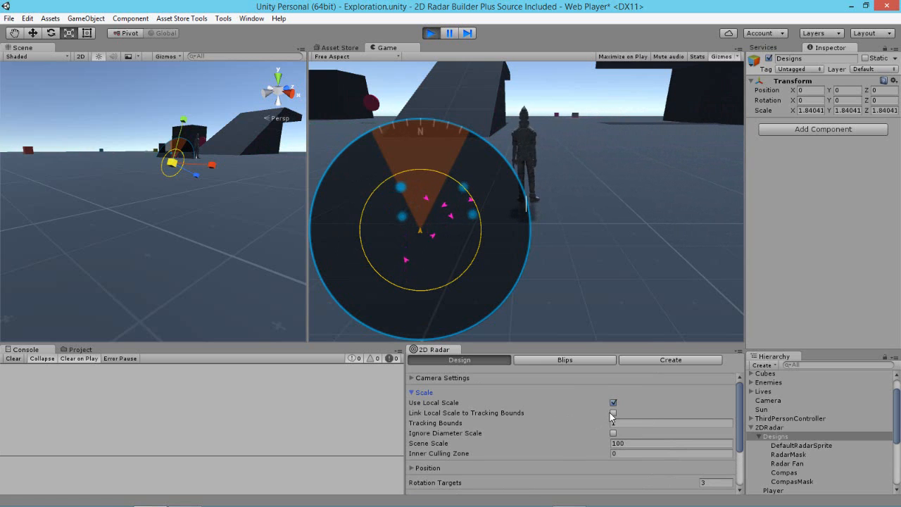
click(612, 412)
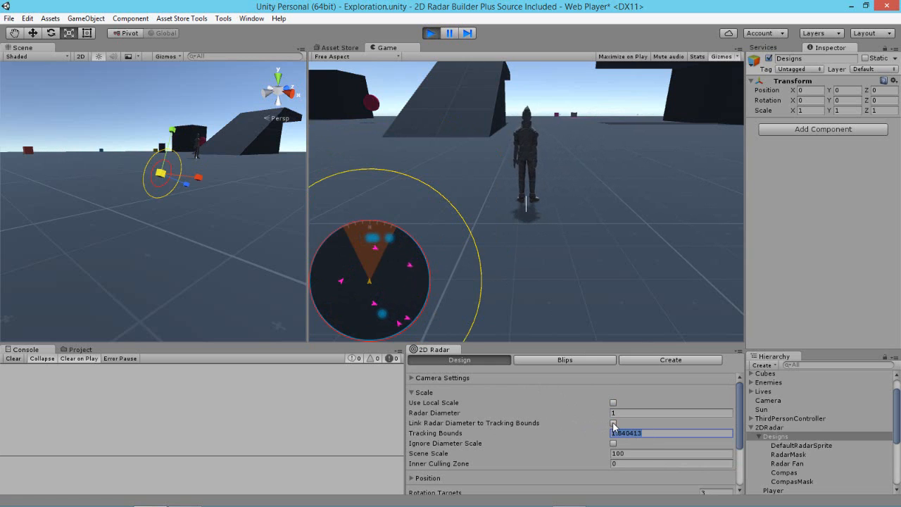
- Link the radar diameter to the tracking bounds and grow it to about 2.16 in play
click(613, 423)
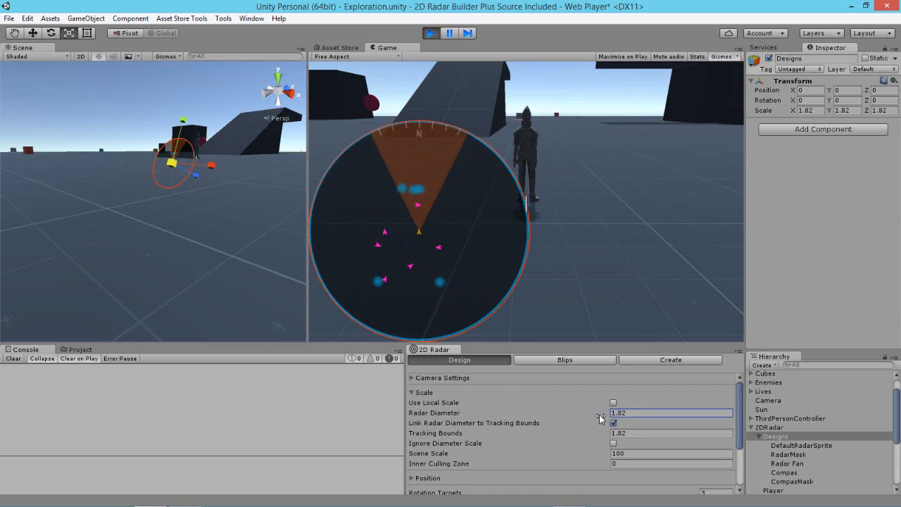
text(1.3)
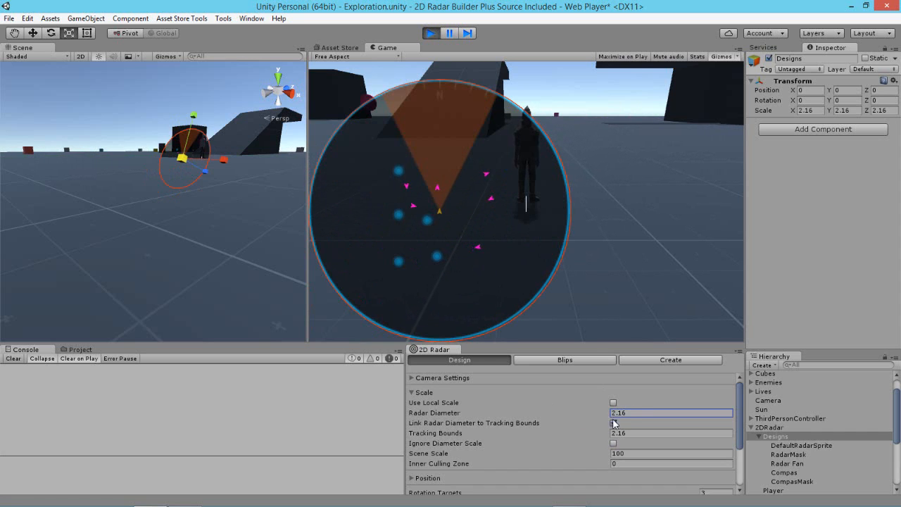
click(612, 423)
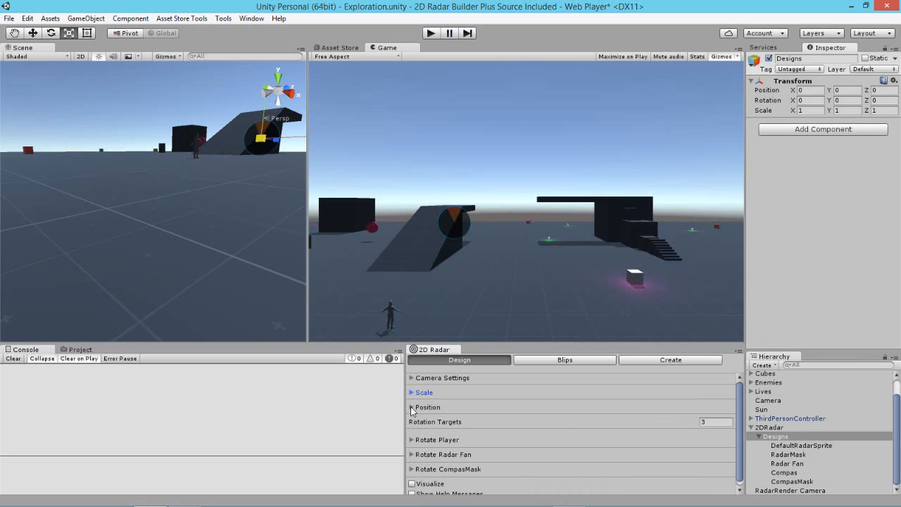
- Review Position options, then show the Life blip type's rotation and scale (0.2) settings
click(425, 407)
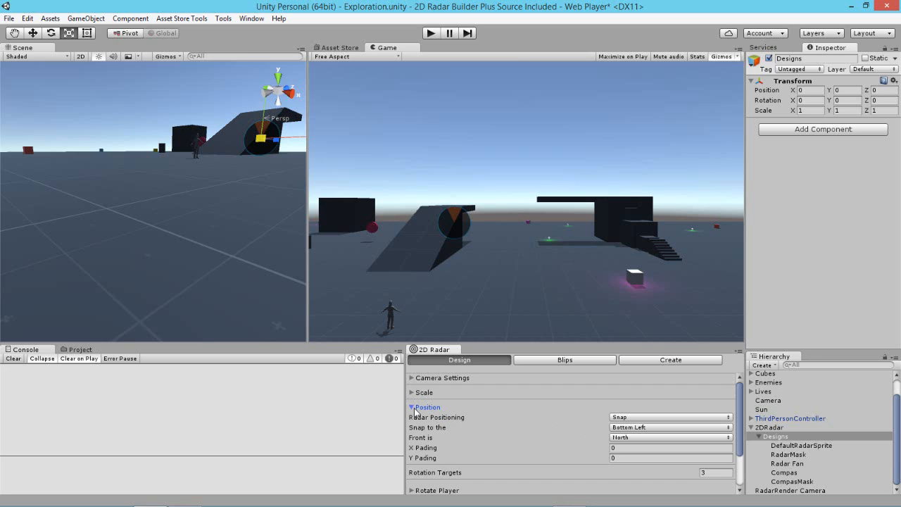
click(565, 360)
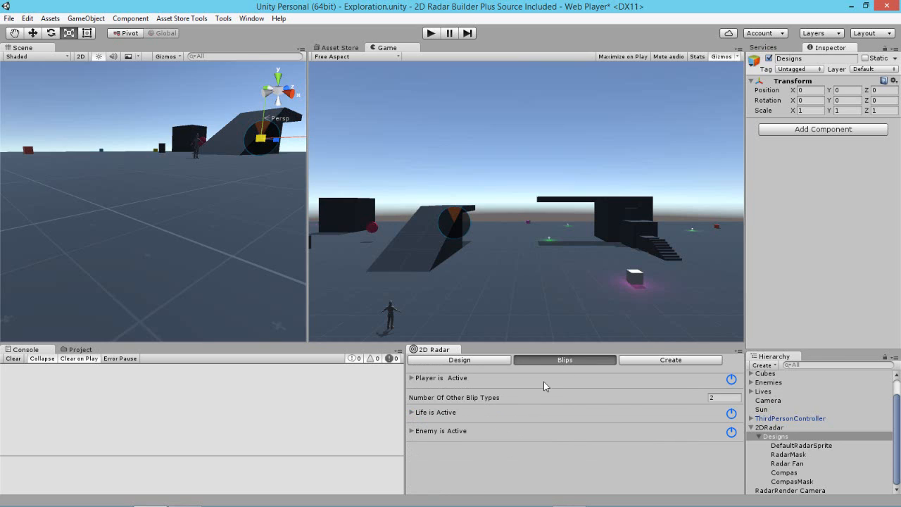
mouse_move(510, 436)
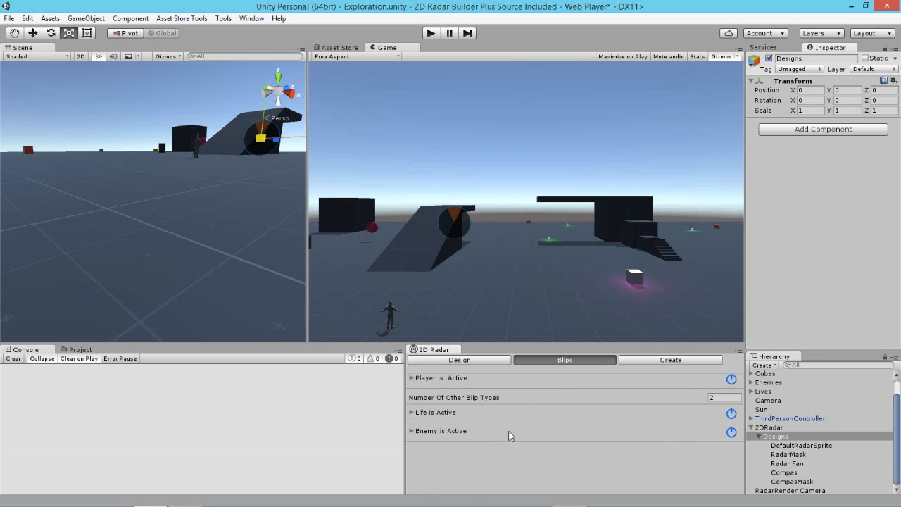
mouse_move(549, 411)
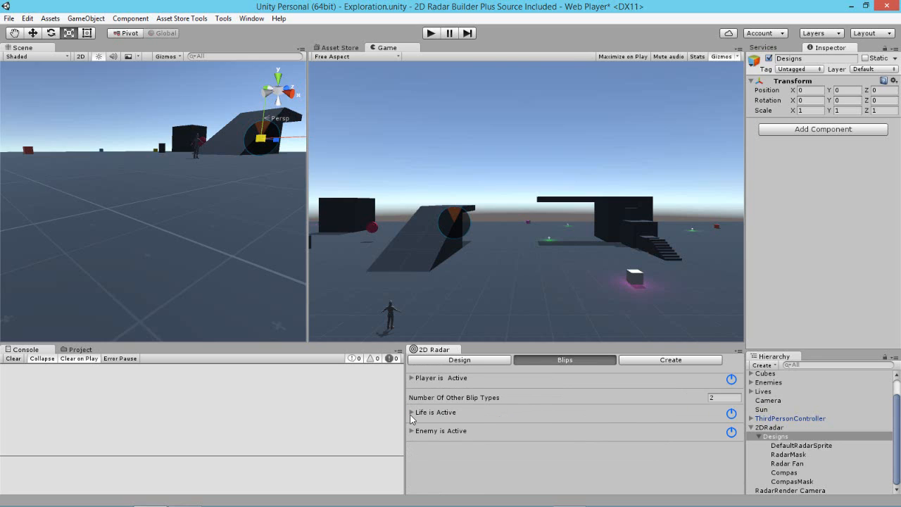
click(411, 412)
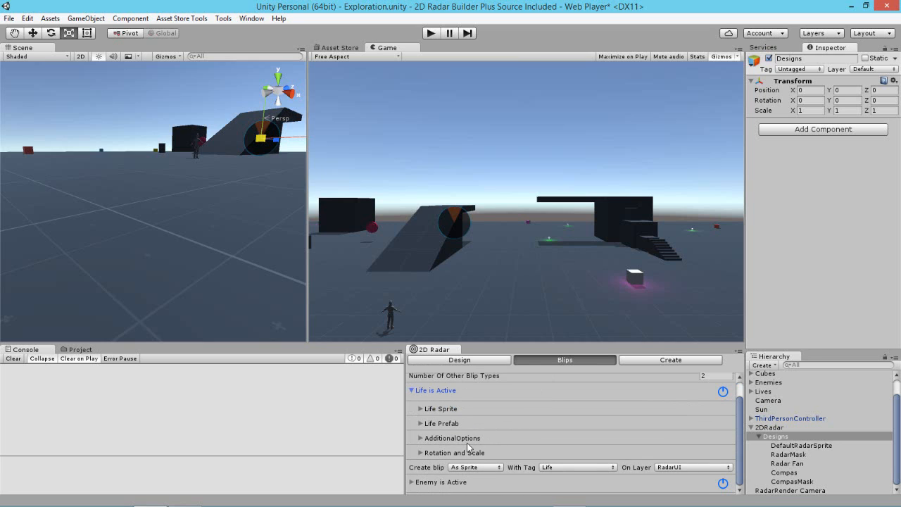
mouse_move(421, 456)
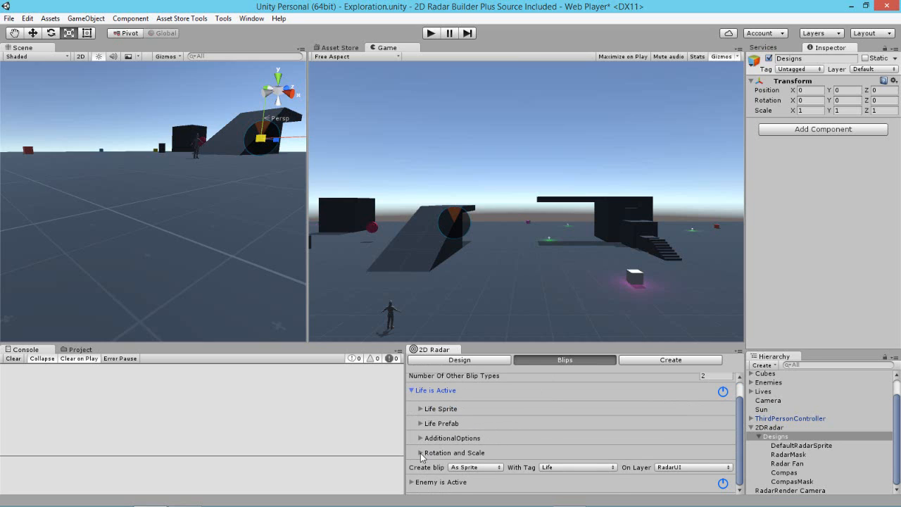
click(420, 452)
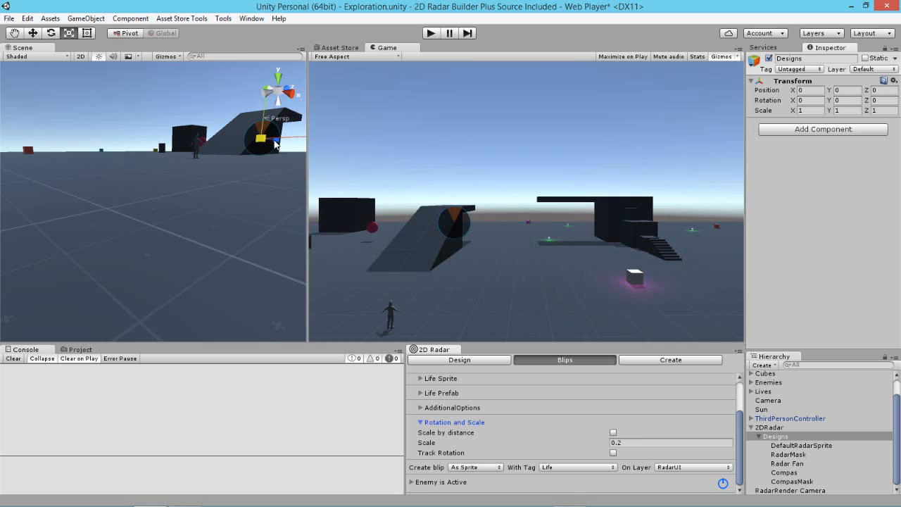
mouse_move(576, 409)
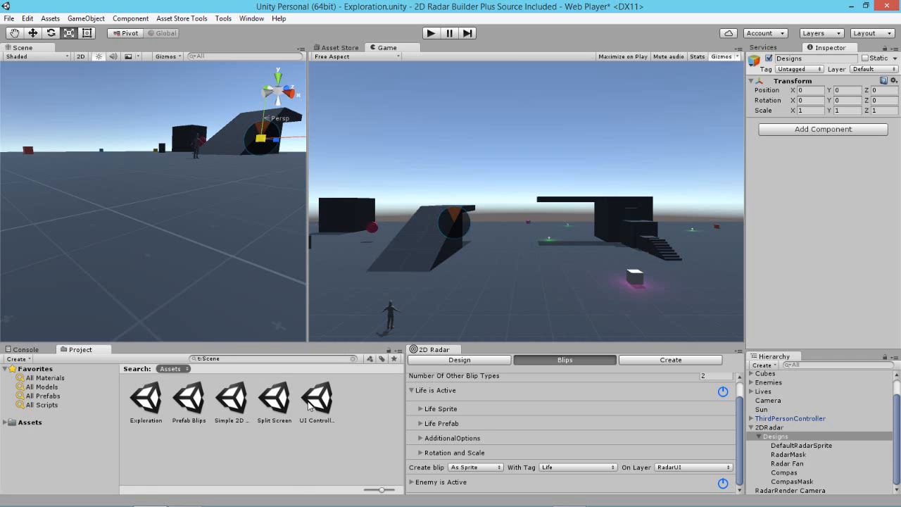
- Load the UI Controlled scene and run it so the radar with blips and pan controls appears
click(319, 398)
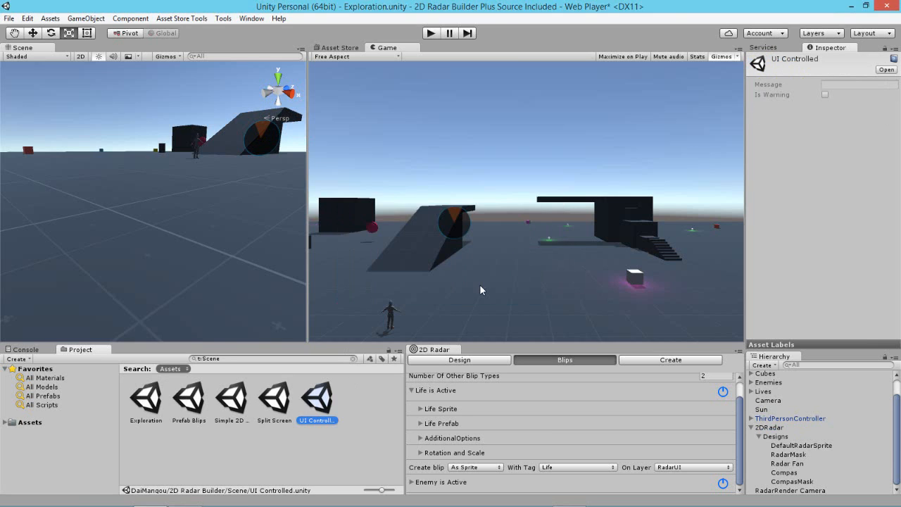
click(430, 34)
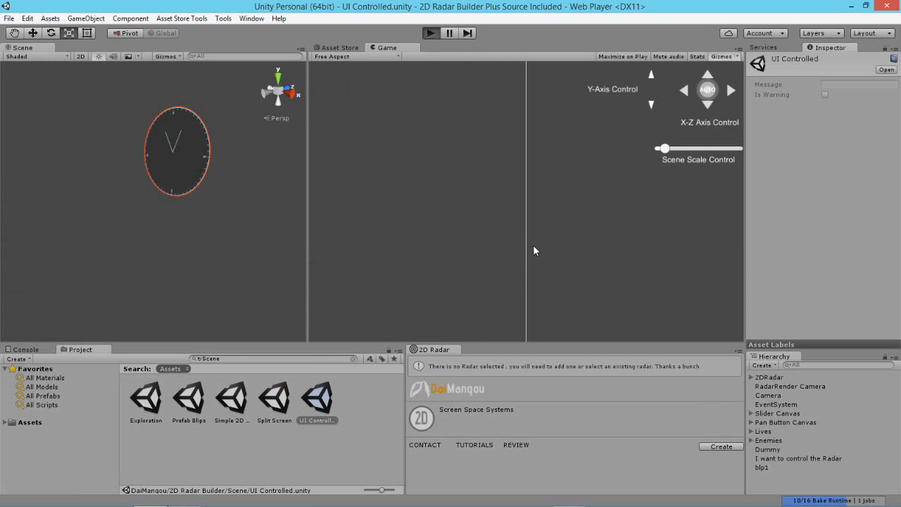
mouse_move(536, 253)
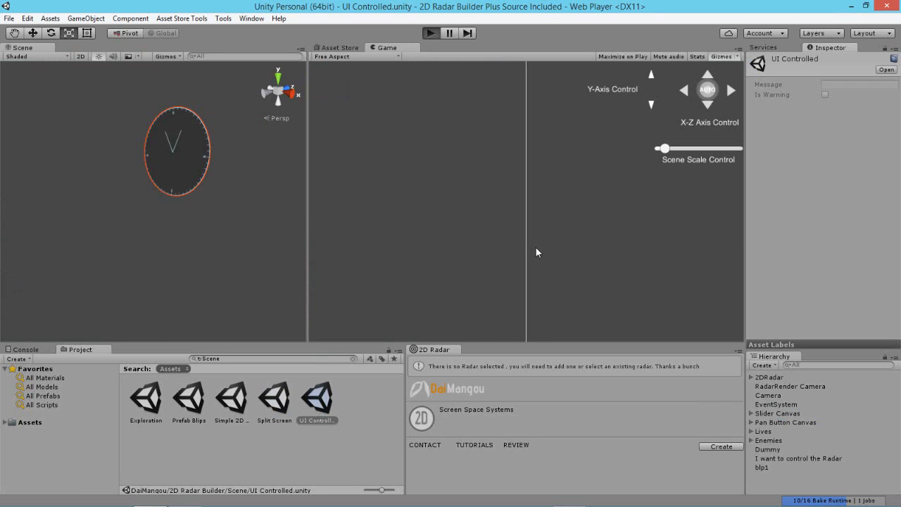
click(428, 32)
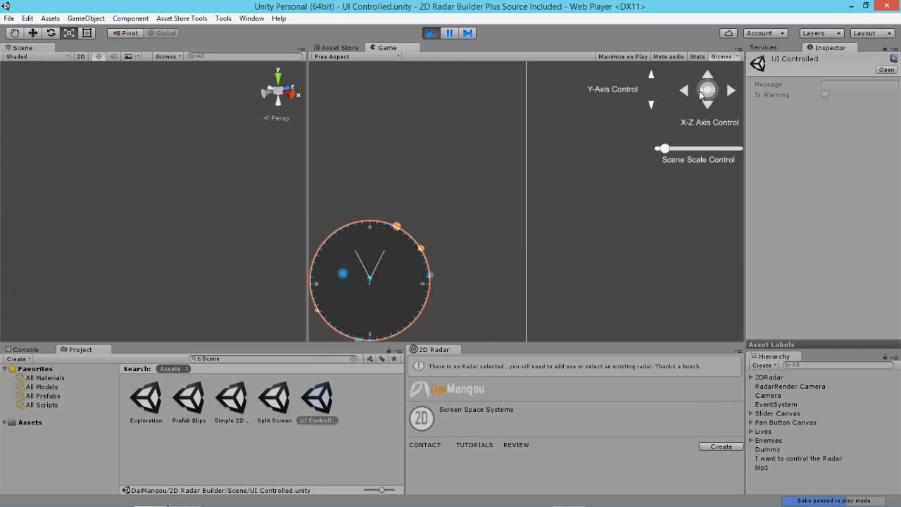
click(685, 90)
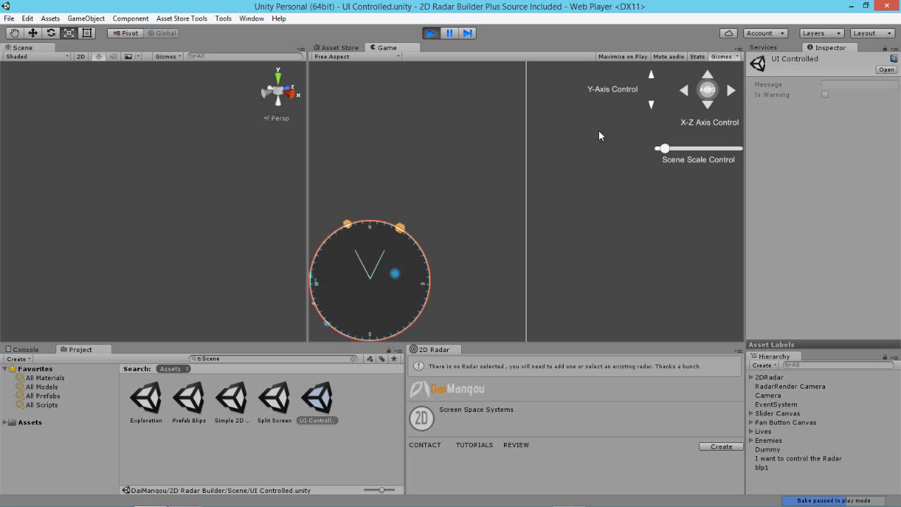
mouse_move(422, 248)
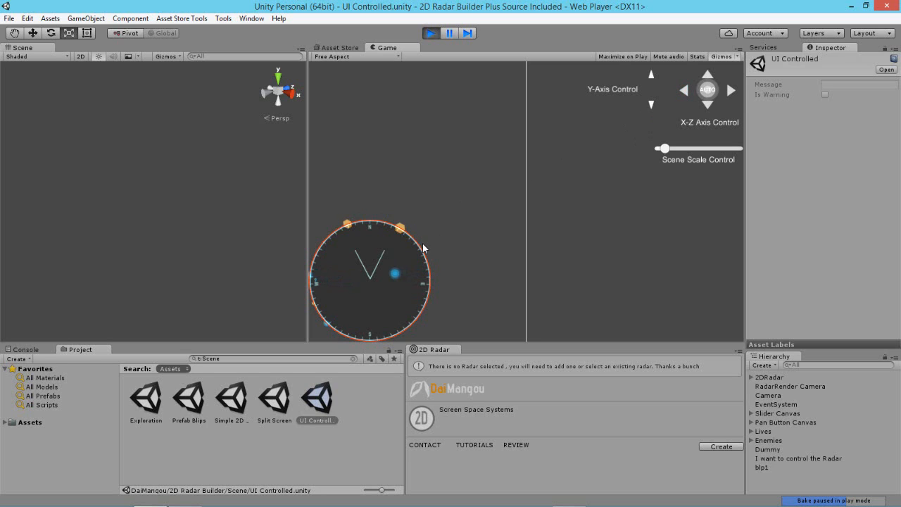
mouse_move(336, 294)
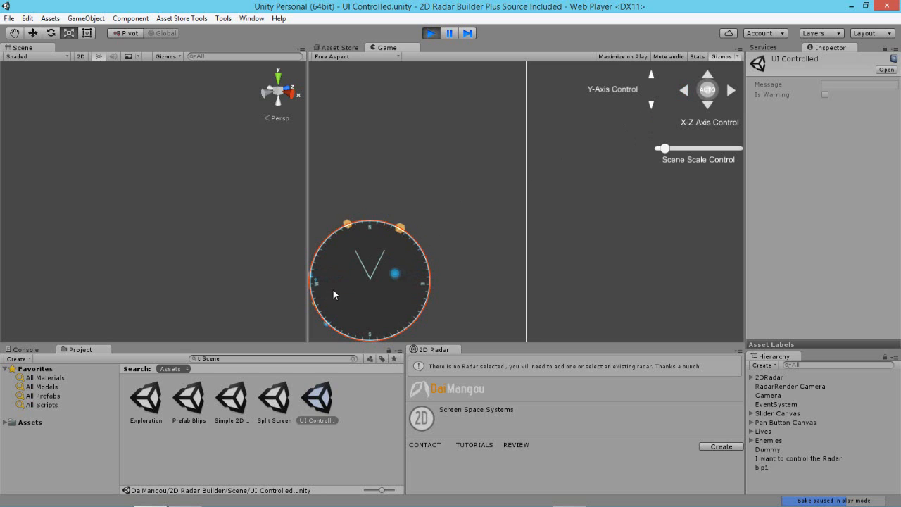
mouse_move(766, 408)
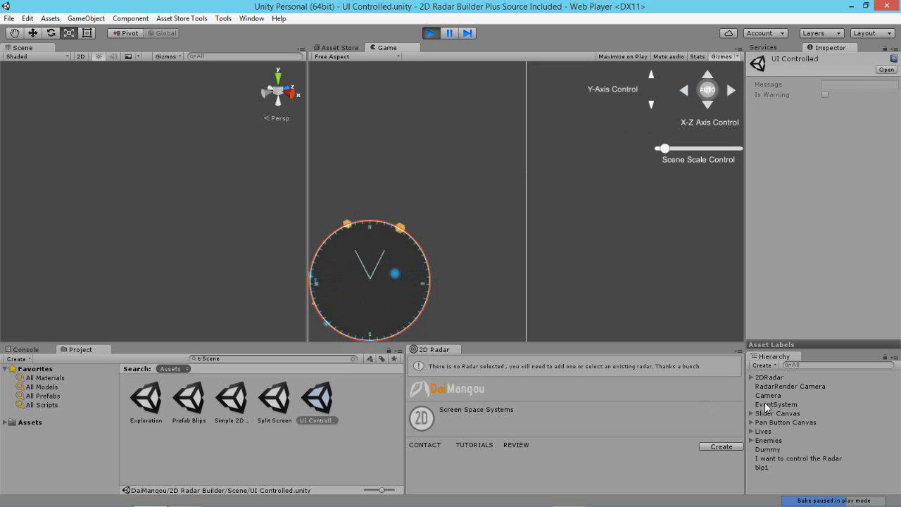
- Select 2DRadar, show its Design scale settings and set Inner Culling Zone to 0.52
click(769, 378)
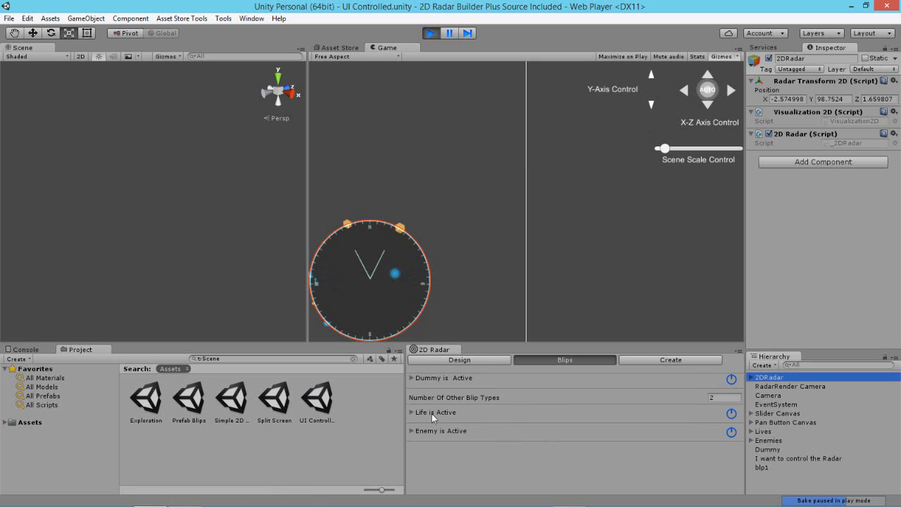
click(459, 361)
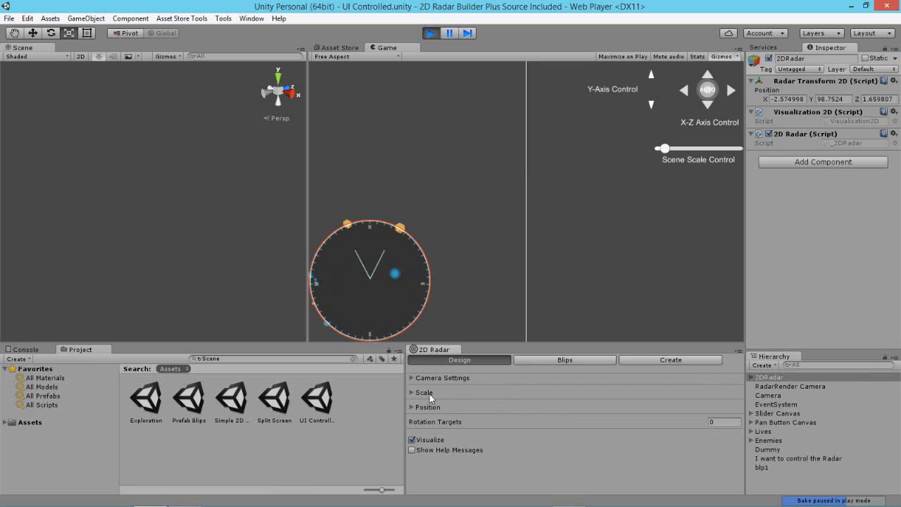
click(411, 391)
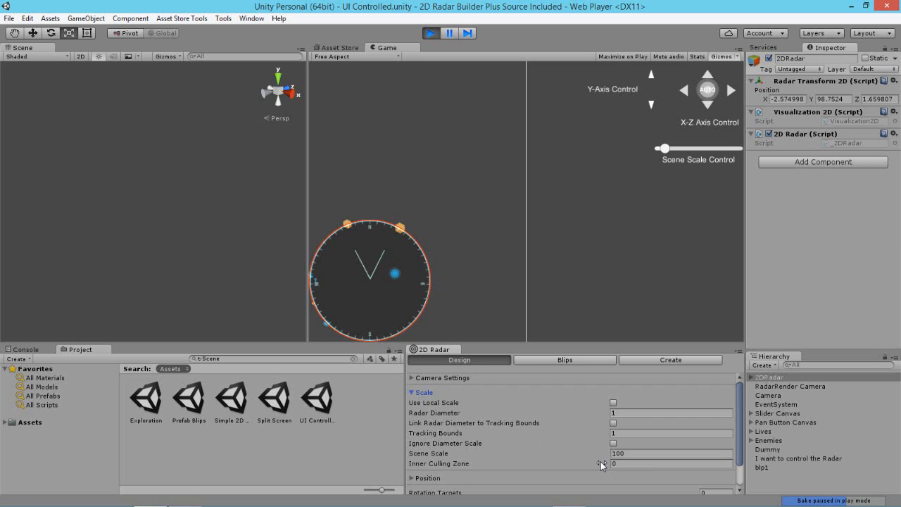
mouse_move(394, 285)
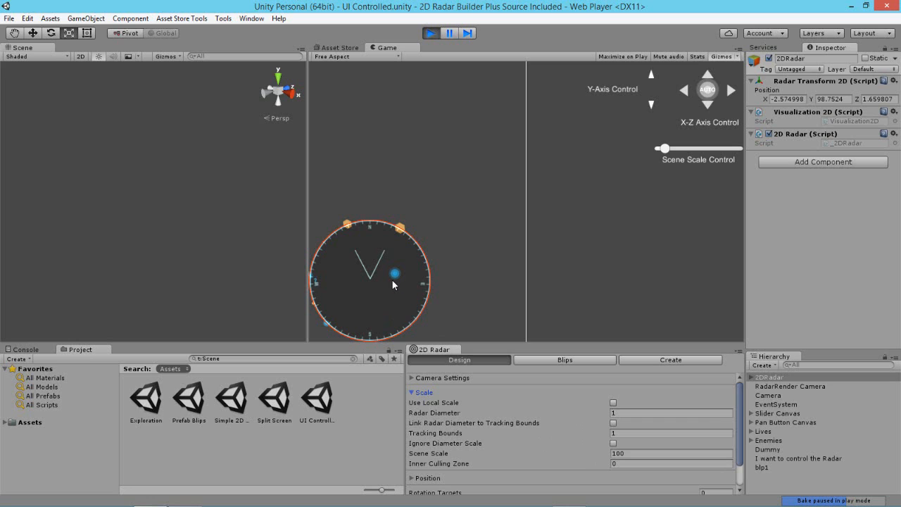
click(671, 463)
text(.48)
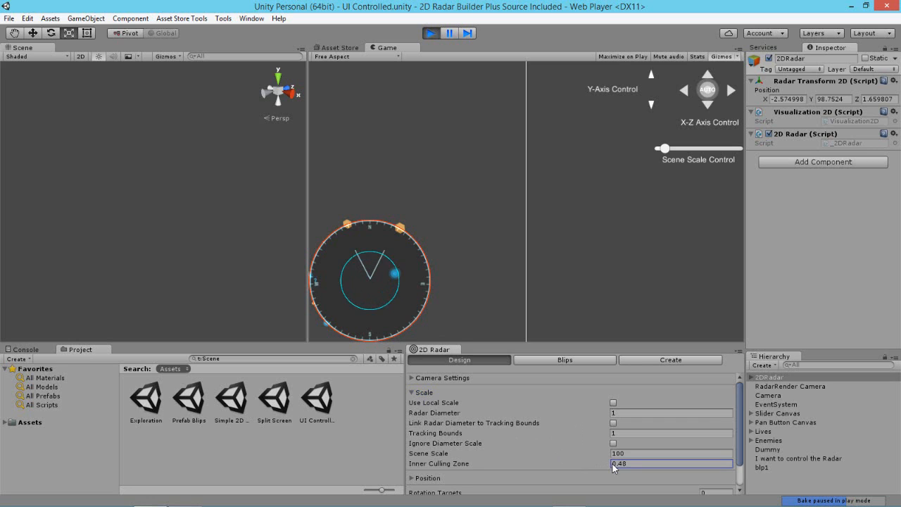
text(0.52)
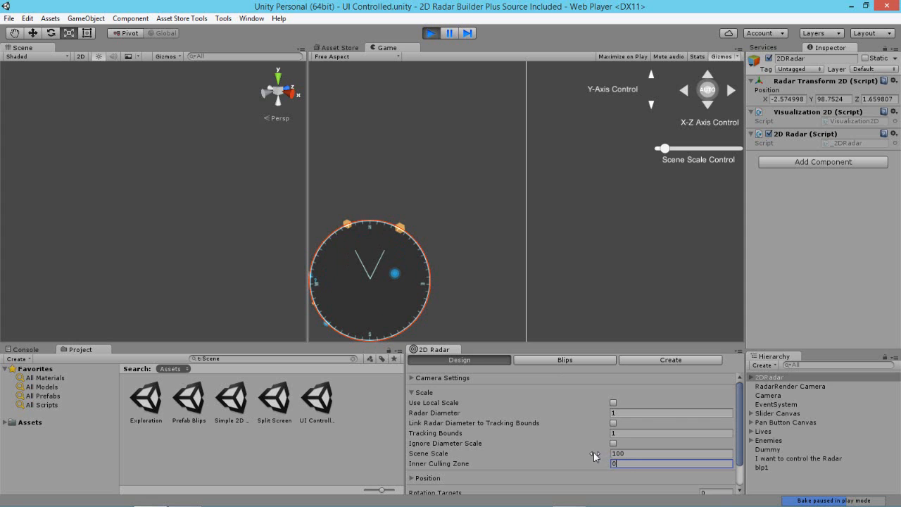
- Collapse the Scale foldout and exit play mode for the UI Controlled scene
click(414, 391)
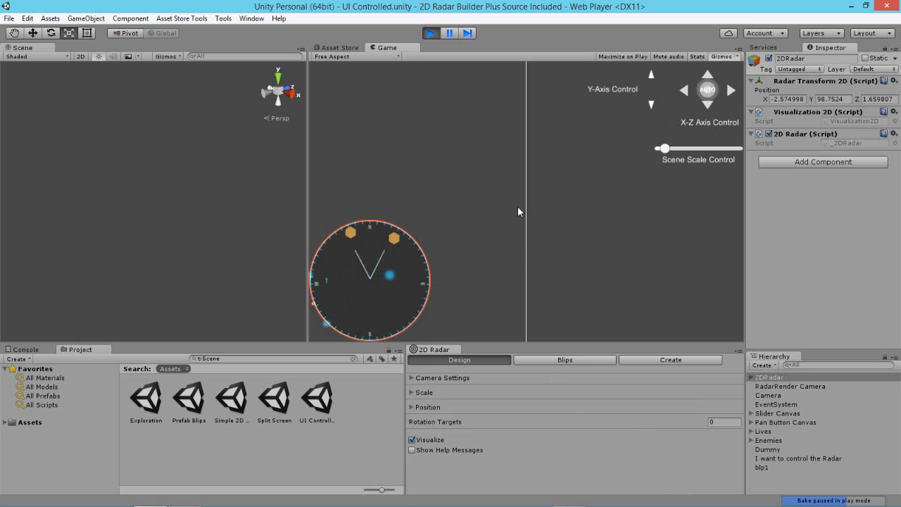
click(563, 361)
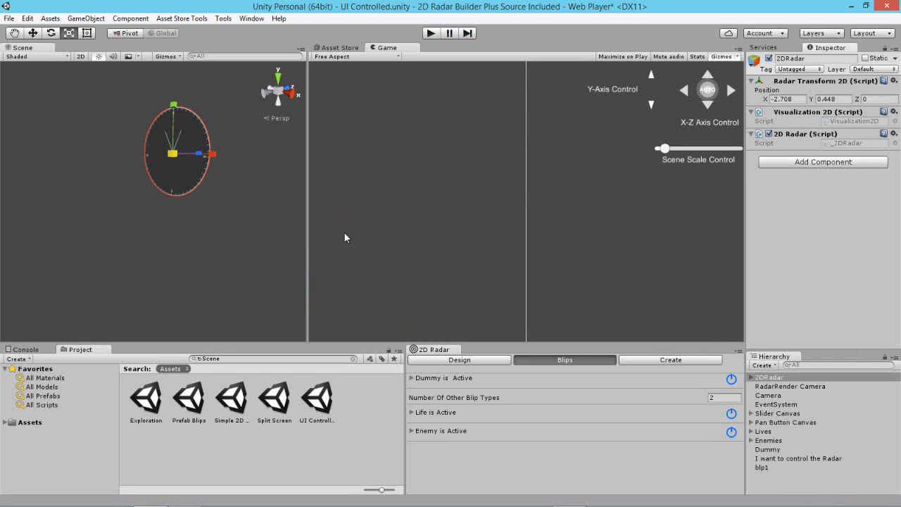
mouse_move(473, 455)
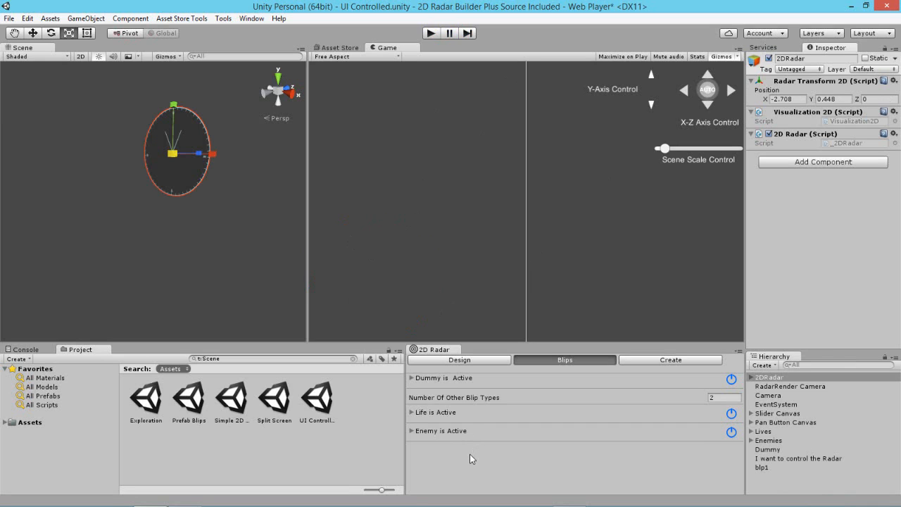
mouse_move(465, 454)
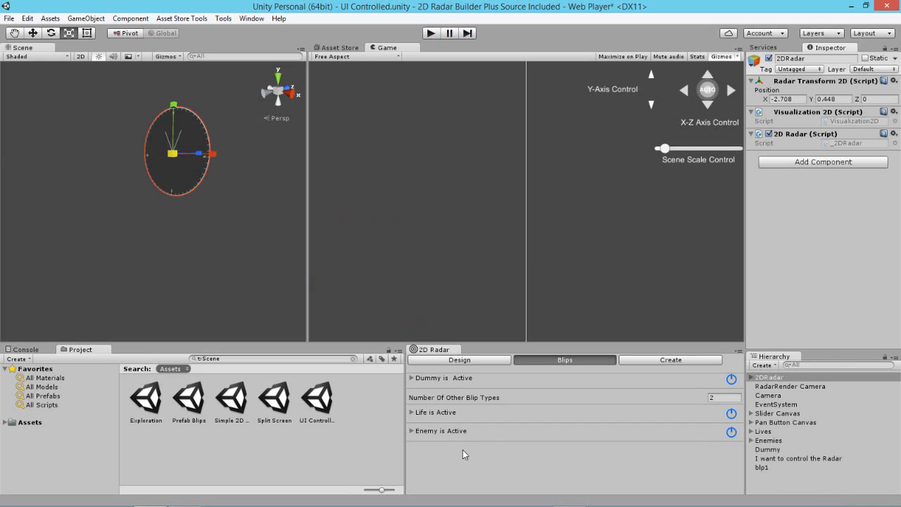
mouse_move(470, 450)
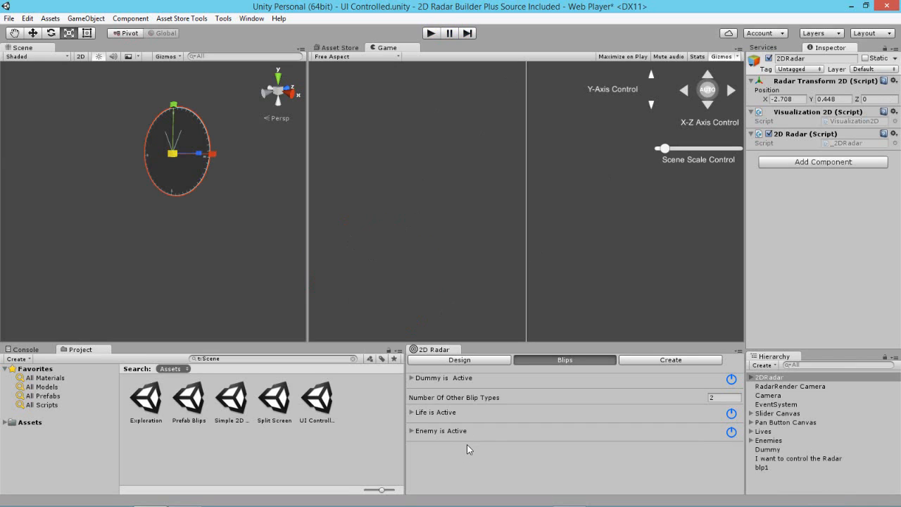